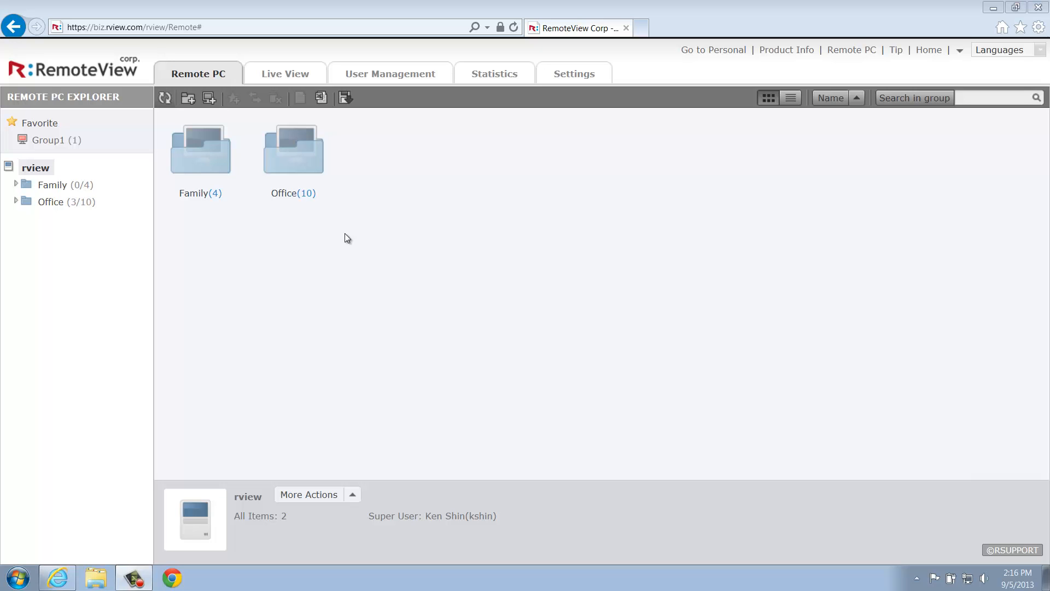
pyautogui.moveTo(284, 74)
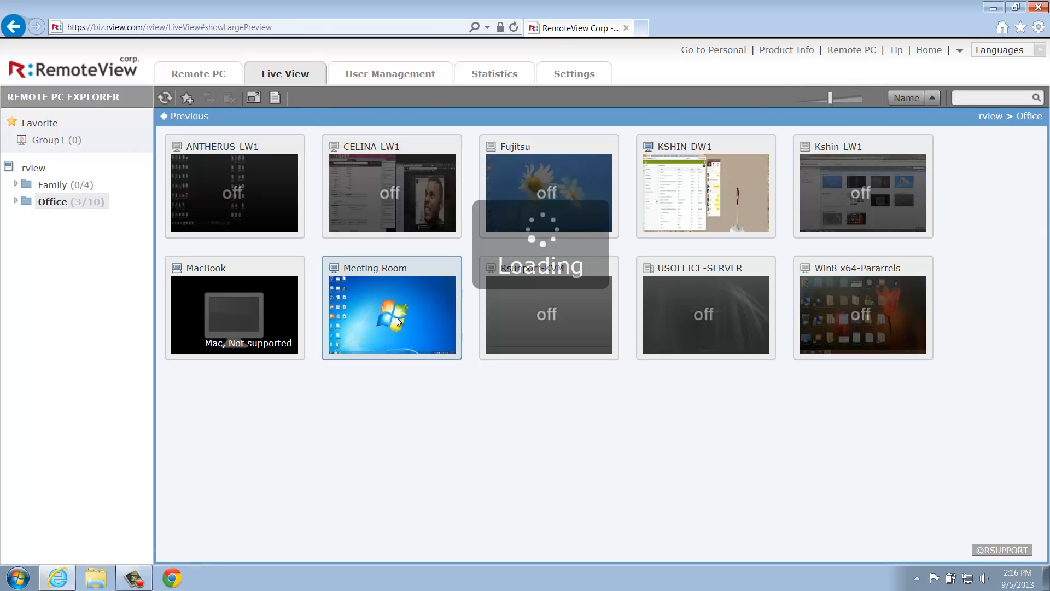
pyautogui.click(392, 315)
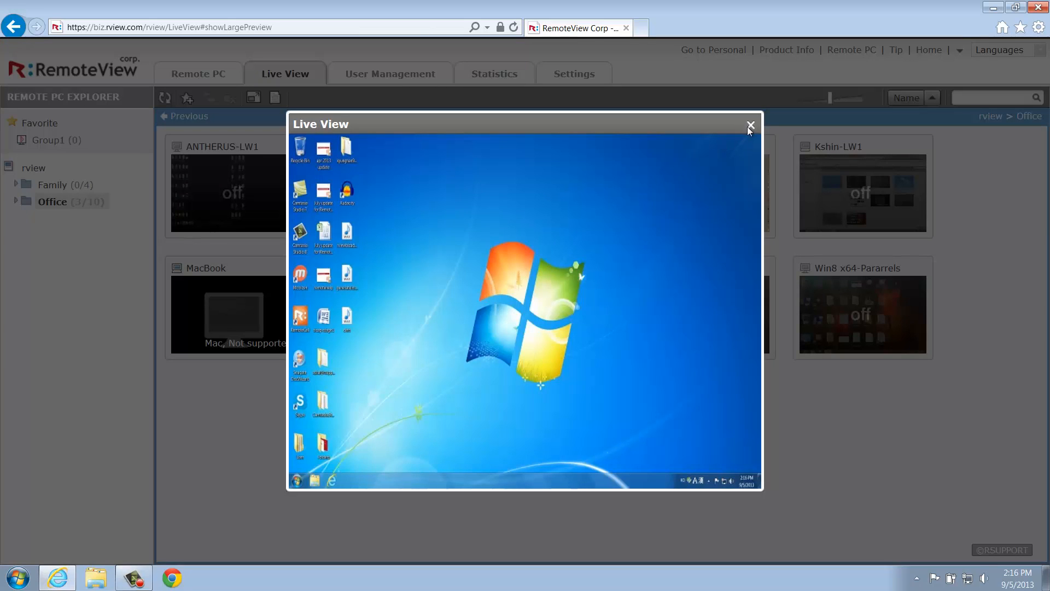
pyautogui.click(749, 126)
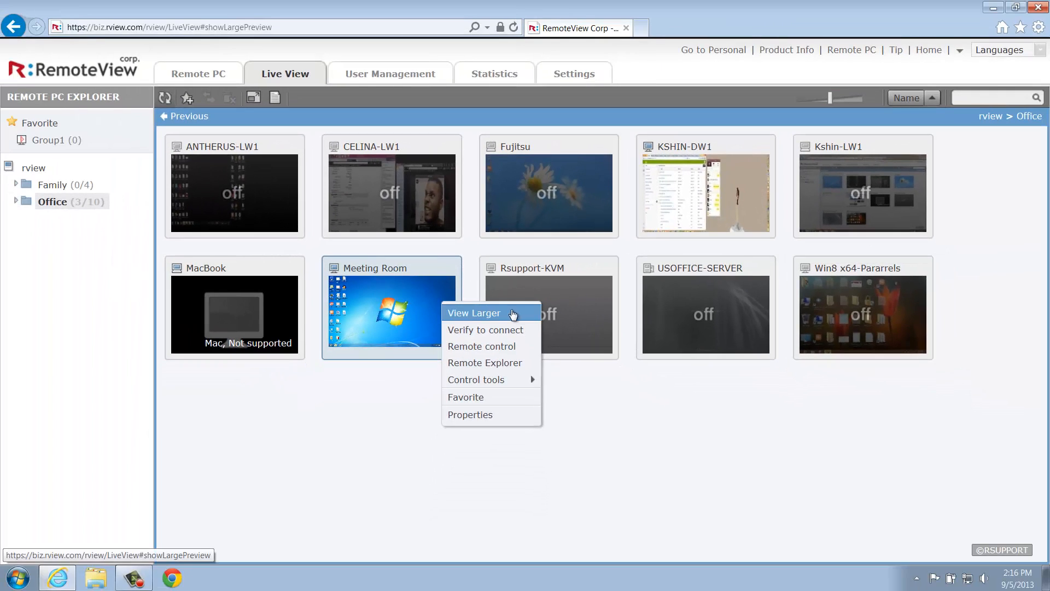
pyautogui.moveTo(525, 318)
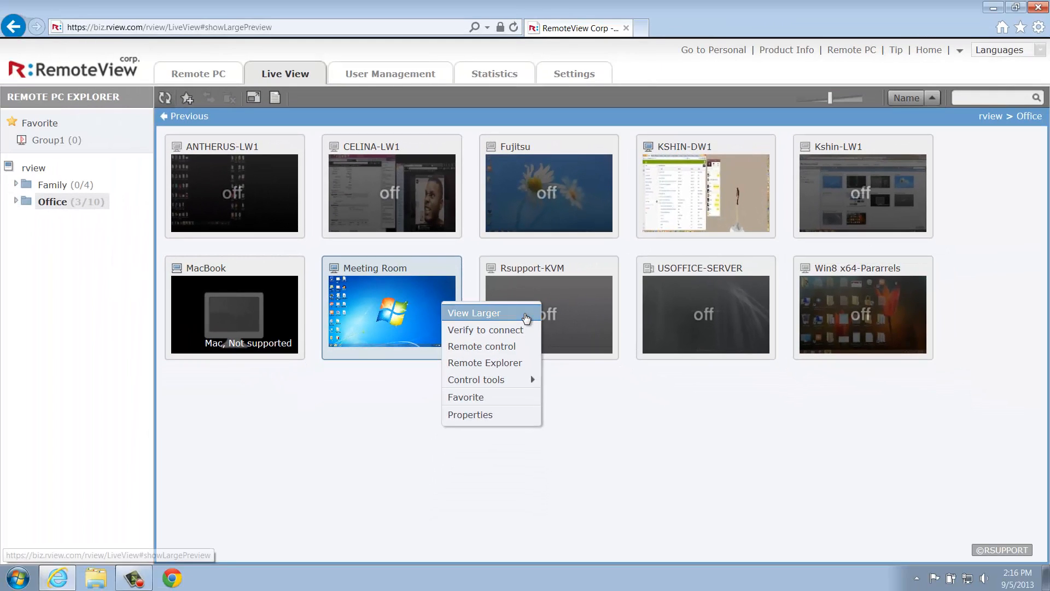
pyautogui.click(473, 312)
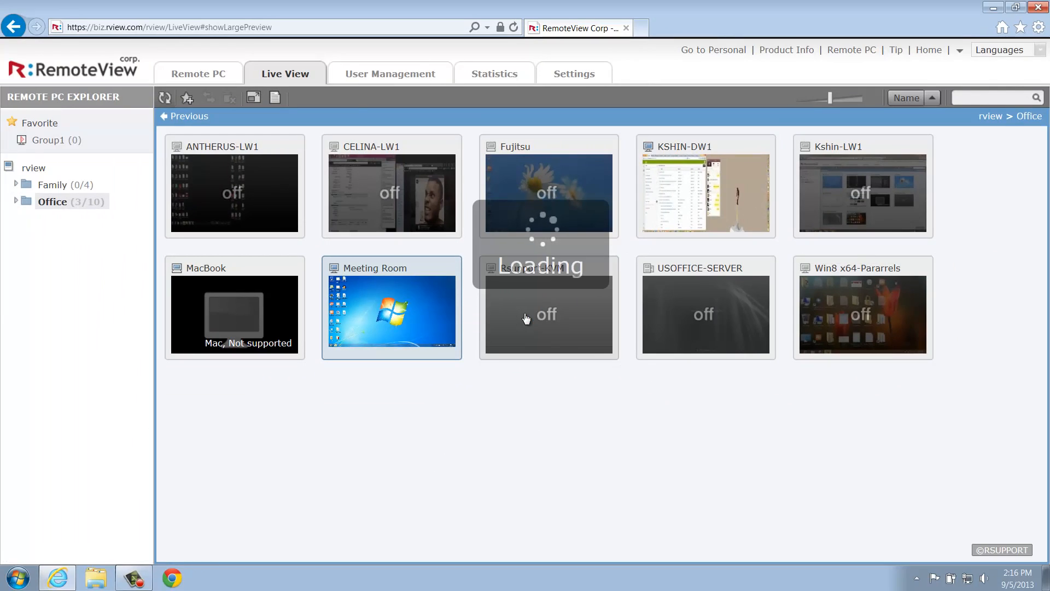
pyautogui.click(391, 313)
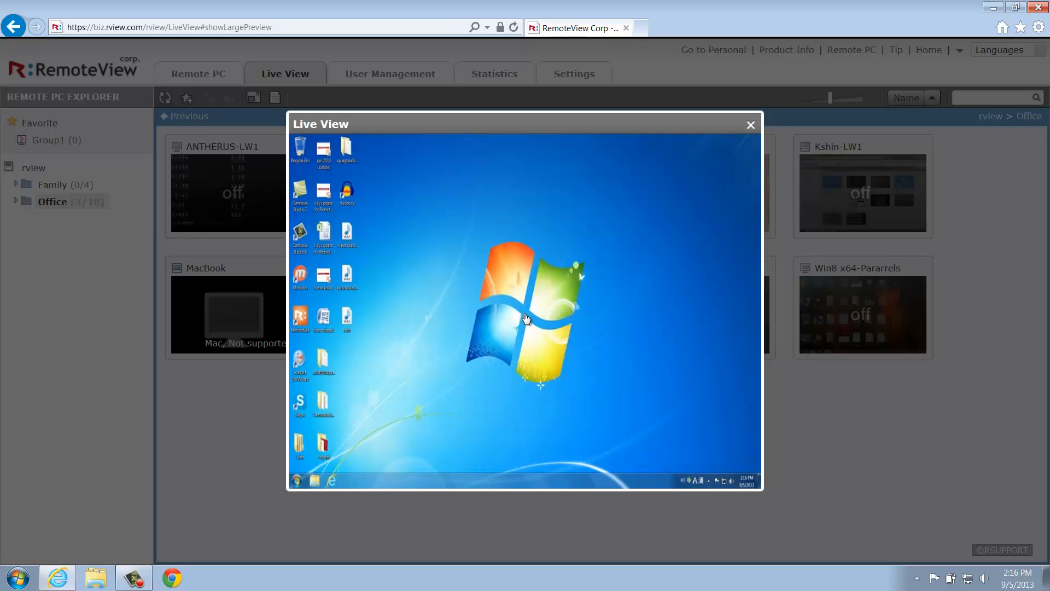
pyautogui.moveTo(676, 194)
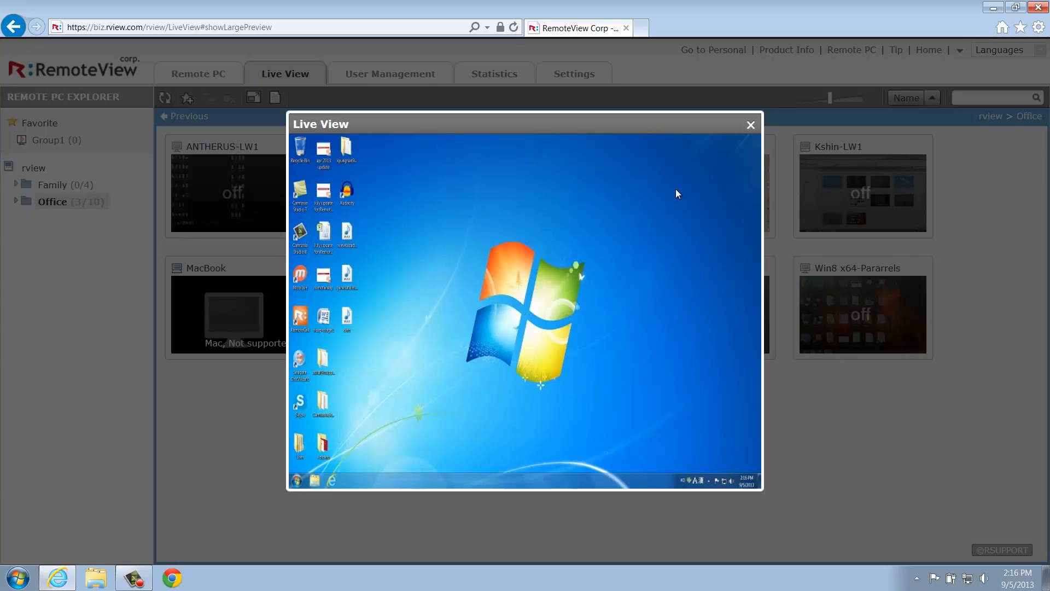
pyautogui.click(750, 124)
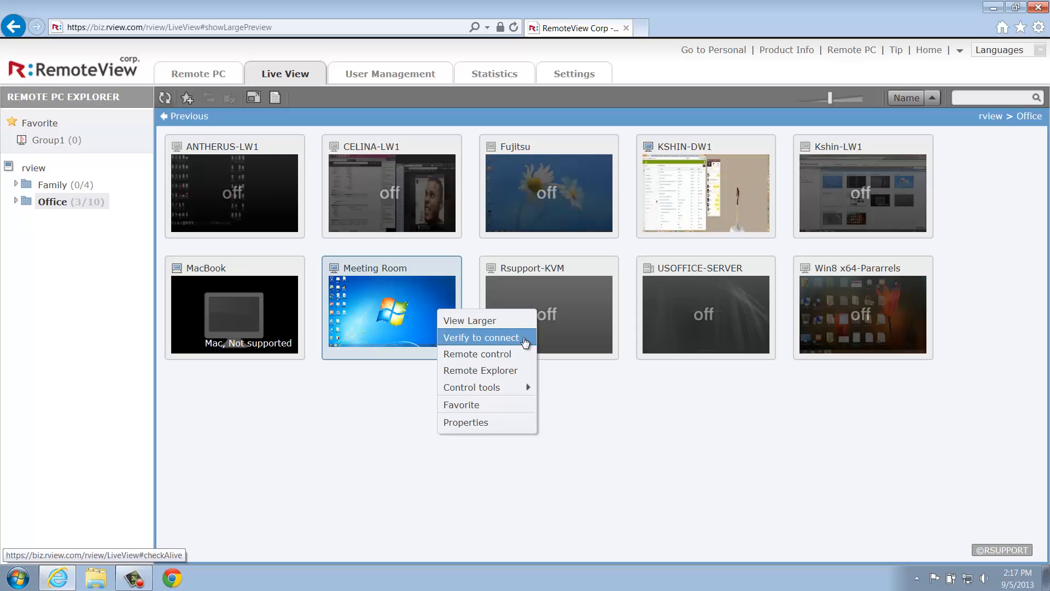
# Verify the Meeting Room PC, start remote control and authenticate with the password.
pyautogui.click(481, 337)
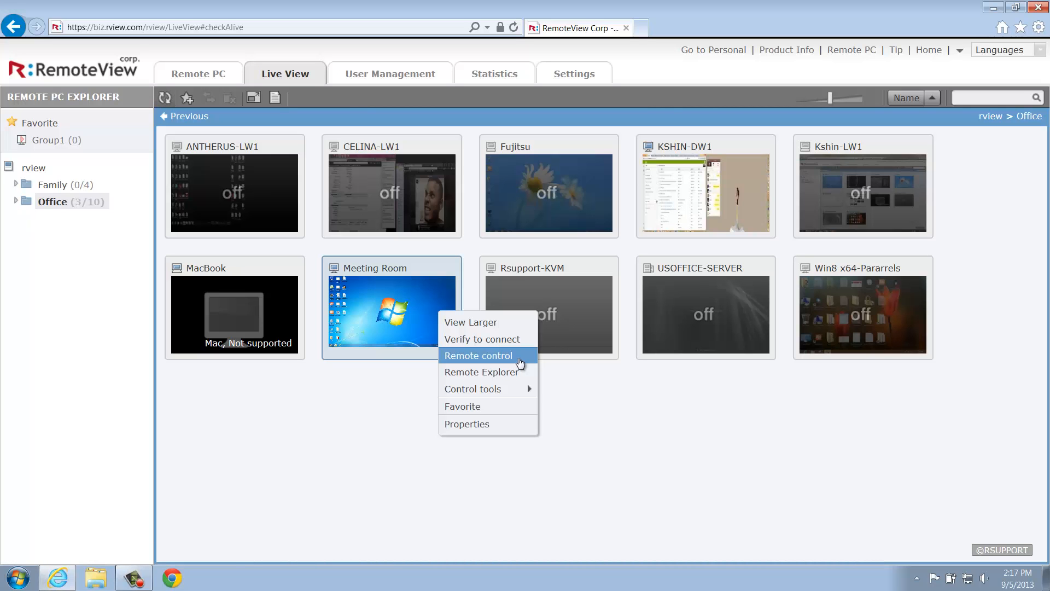
pyautogui.click(478, 354)
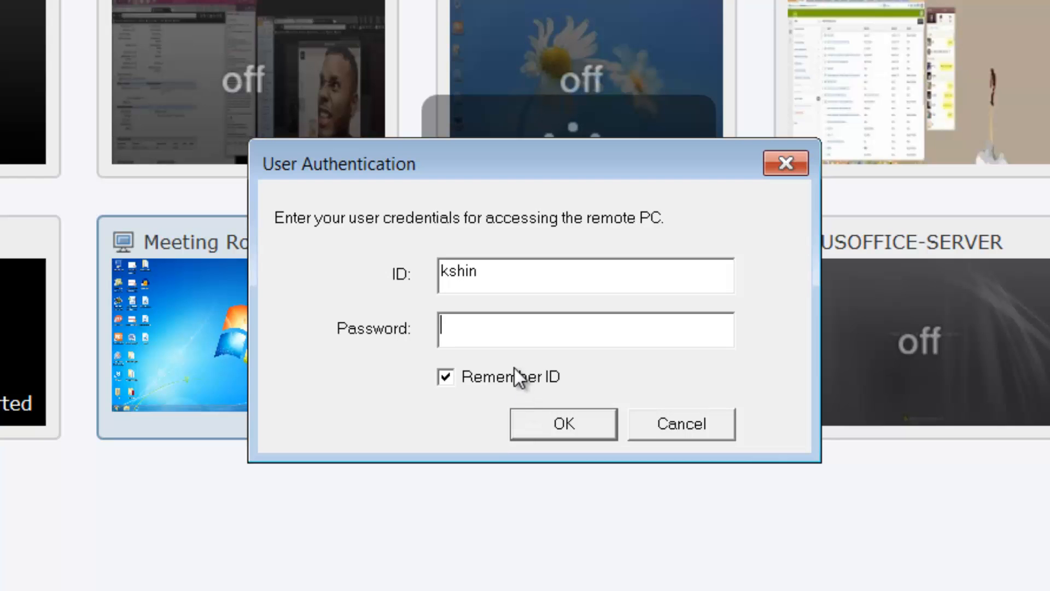
pyautogui.write('password')
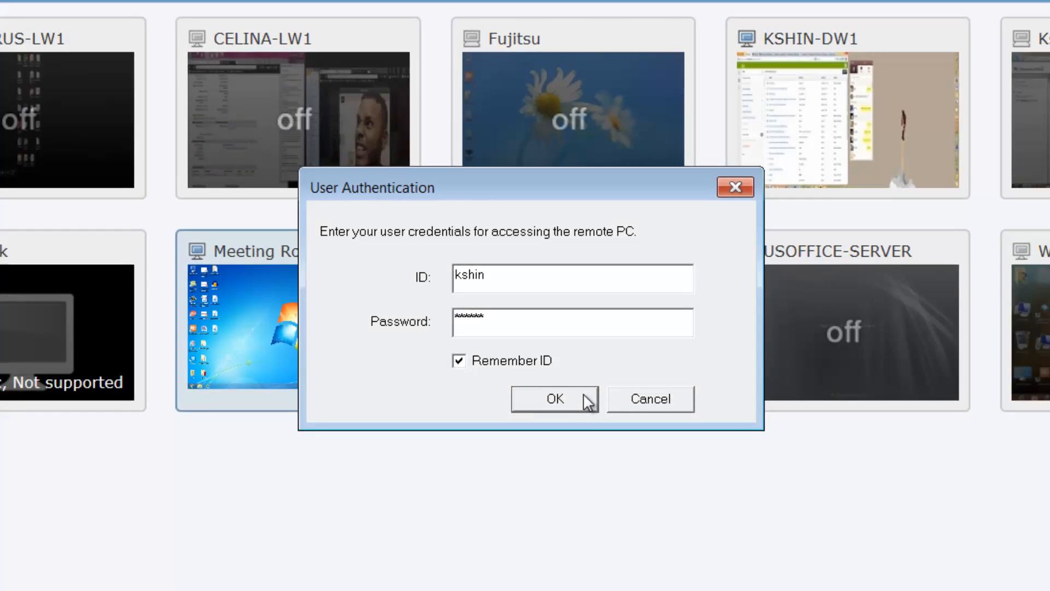
pyautogui.click(554, 398)
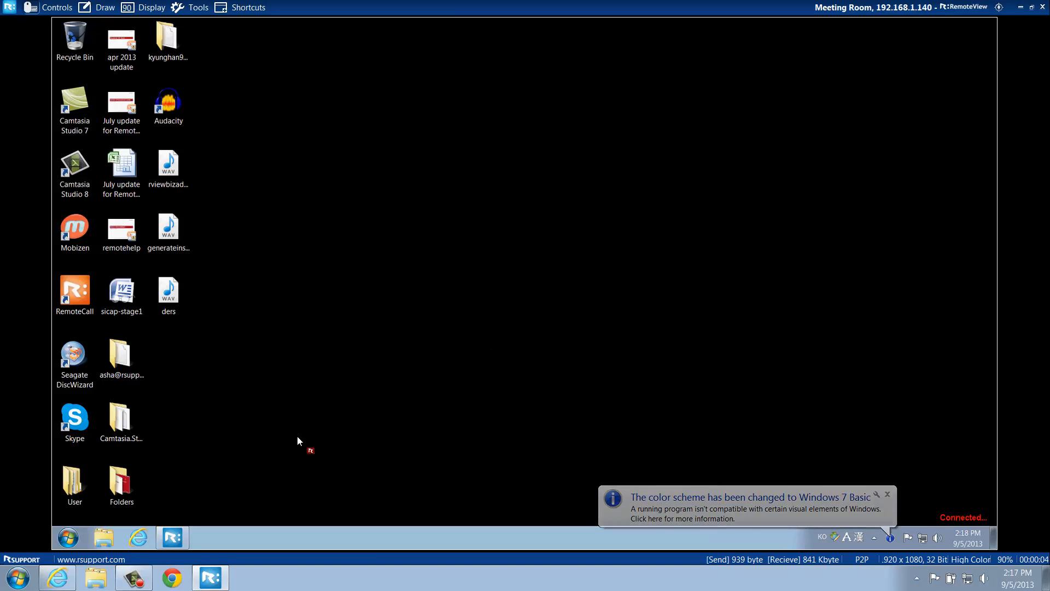
# Forcefully terminate the Meeting Room remote control session and confirm it.
pyautogui.click(66, 537)
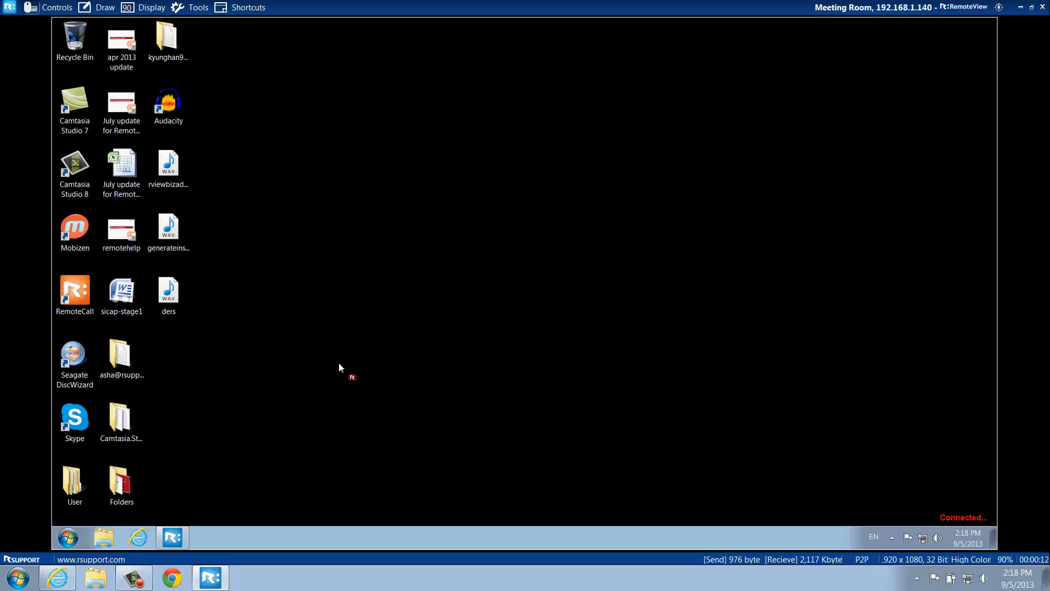
pyautogui.moveTo(977, 22)
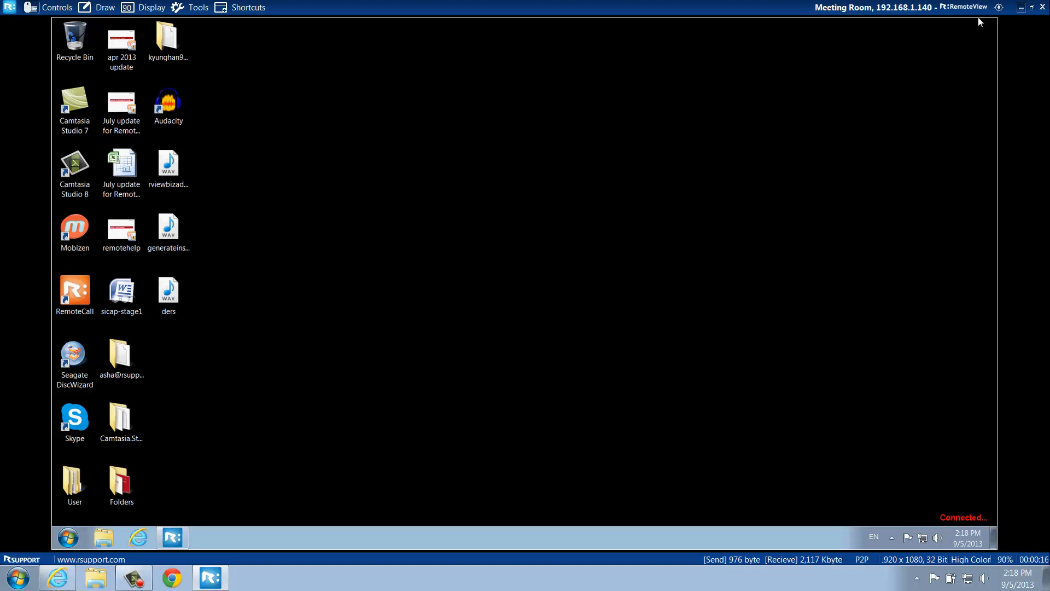
pyautogui.rightClick(357, 315)
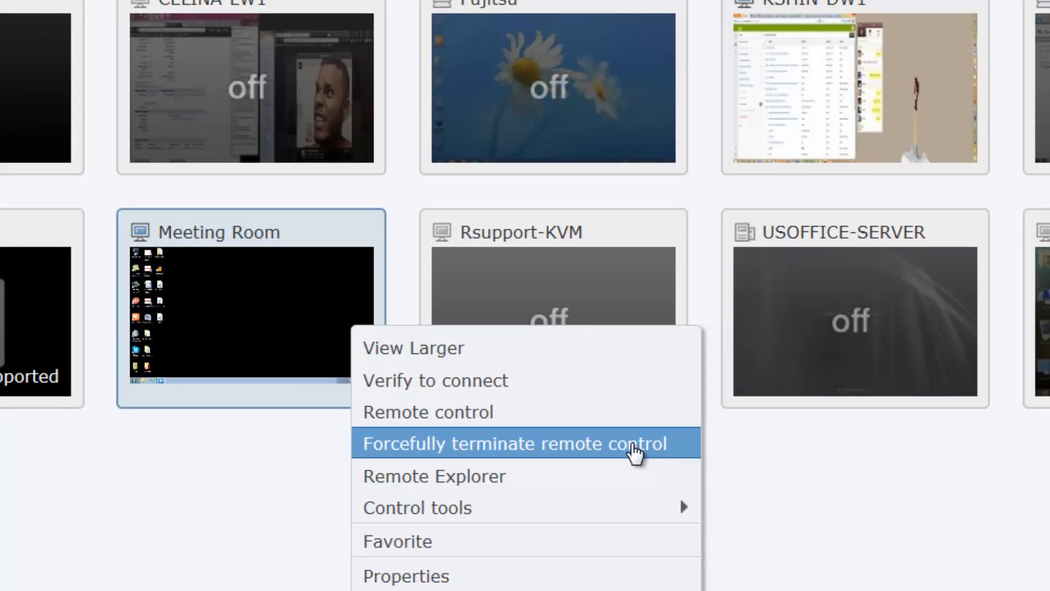
pyautogui.click(512, 443)
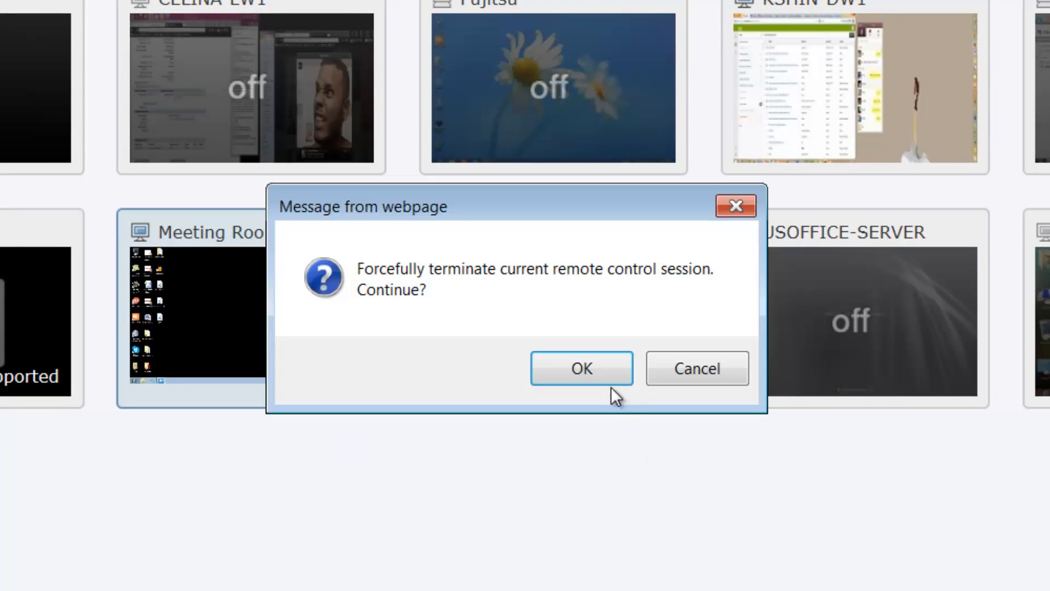
pyautogui.click(581, 368)
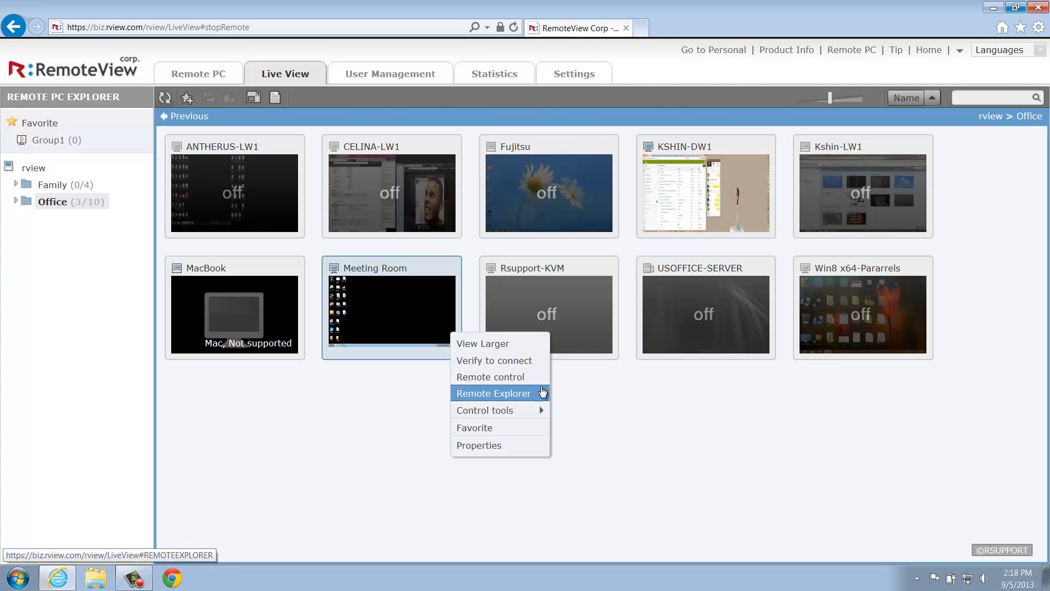
pyautogui.click(492, 392)
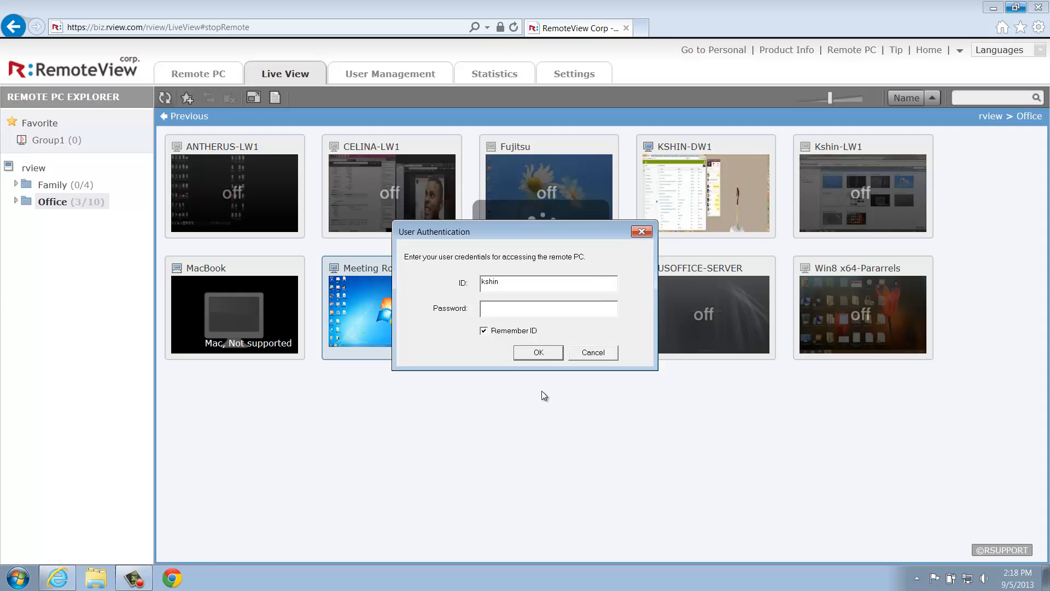
pyautogui.click(547, 309)
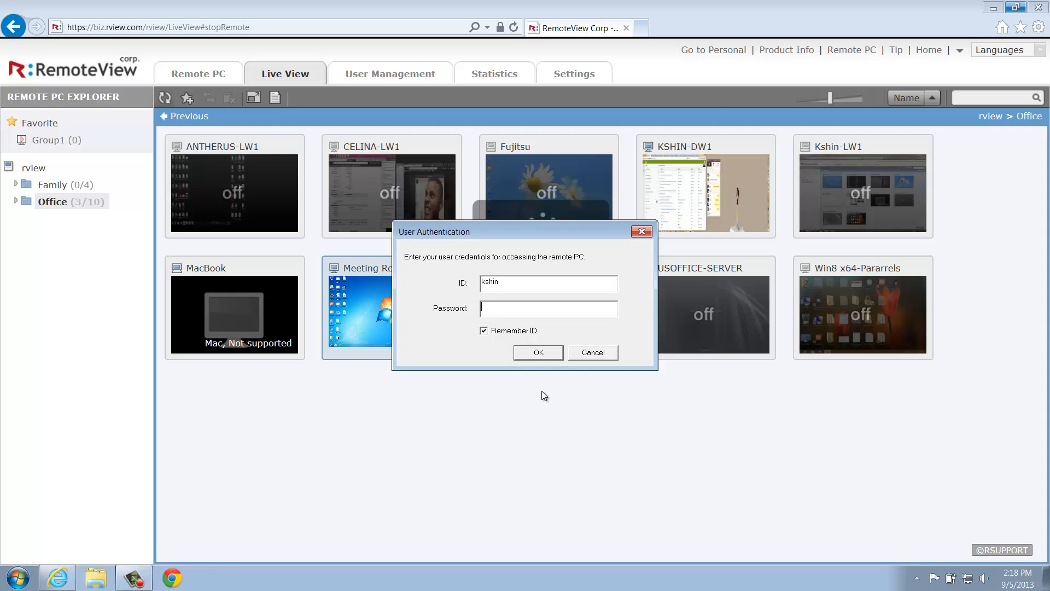
pyautogui.write('password')
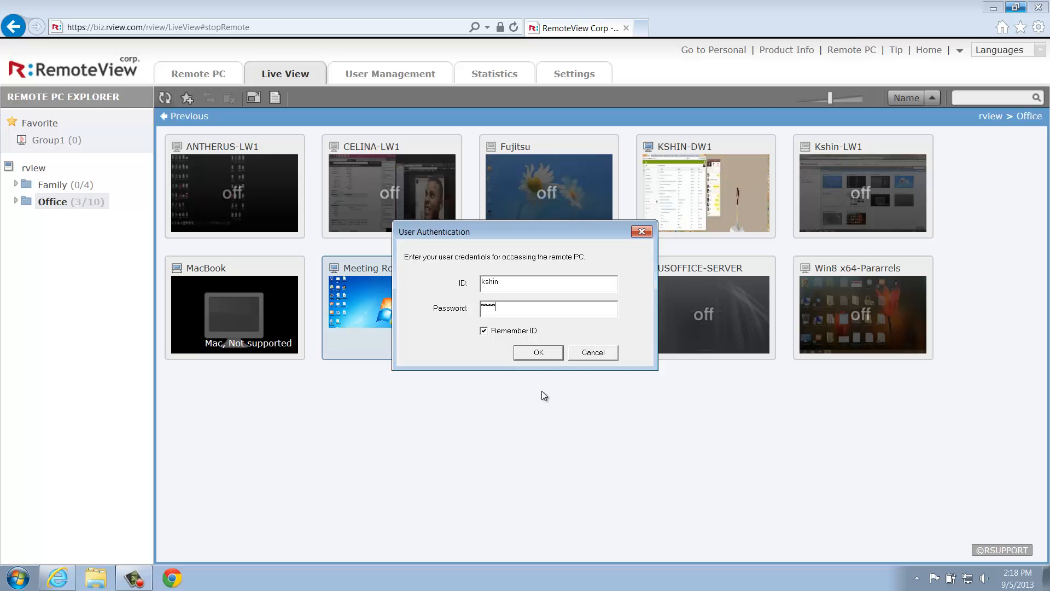
pyautogui.moveTo(526, 360)
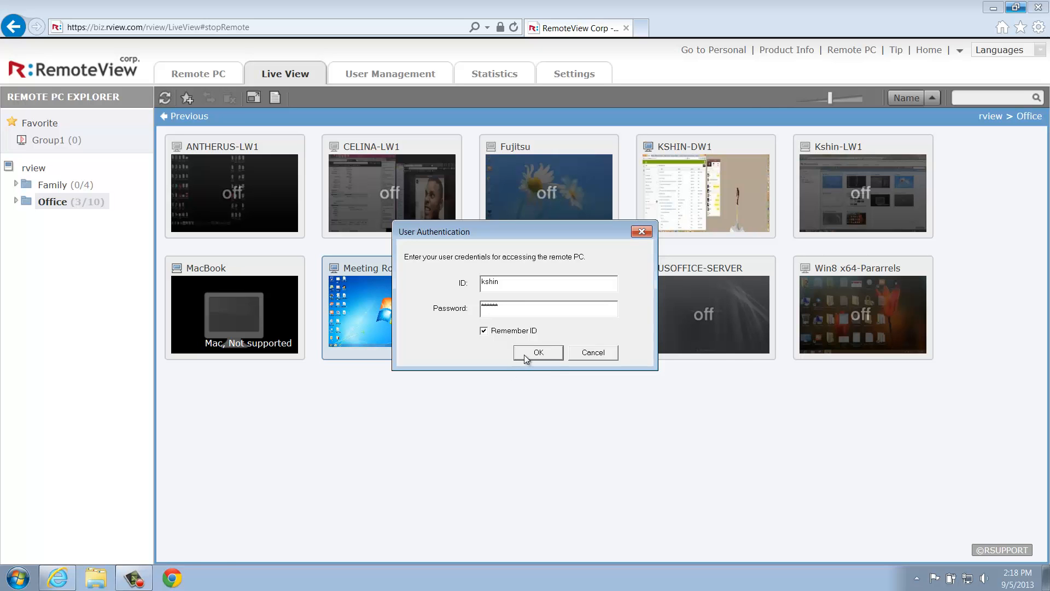
pyautogui.click(538, 352)
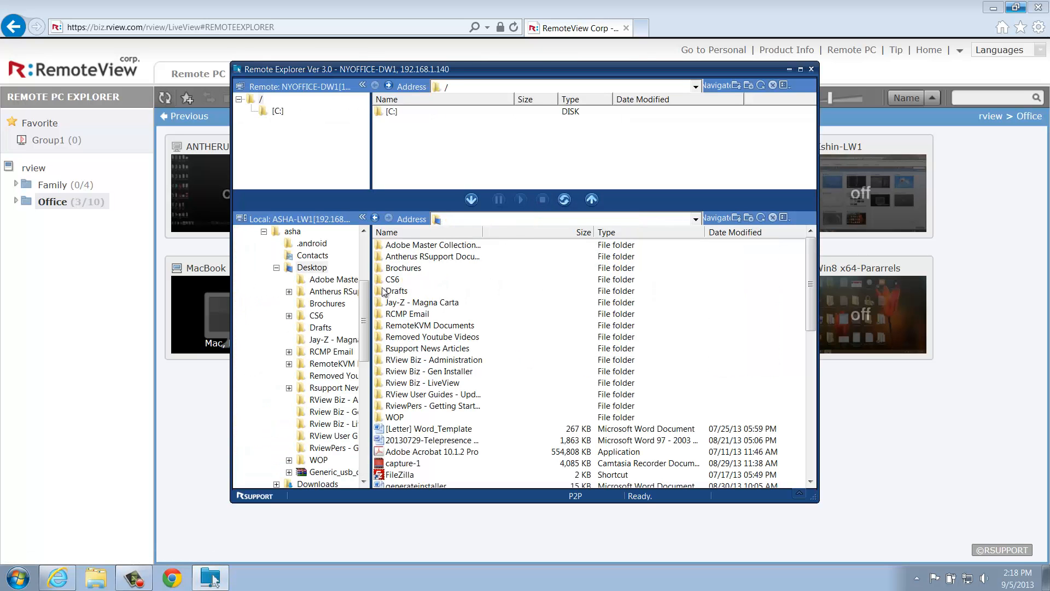
pyautogui.click(278, 110)
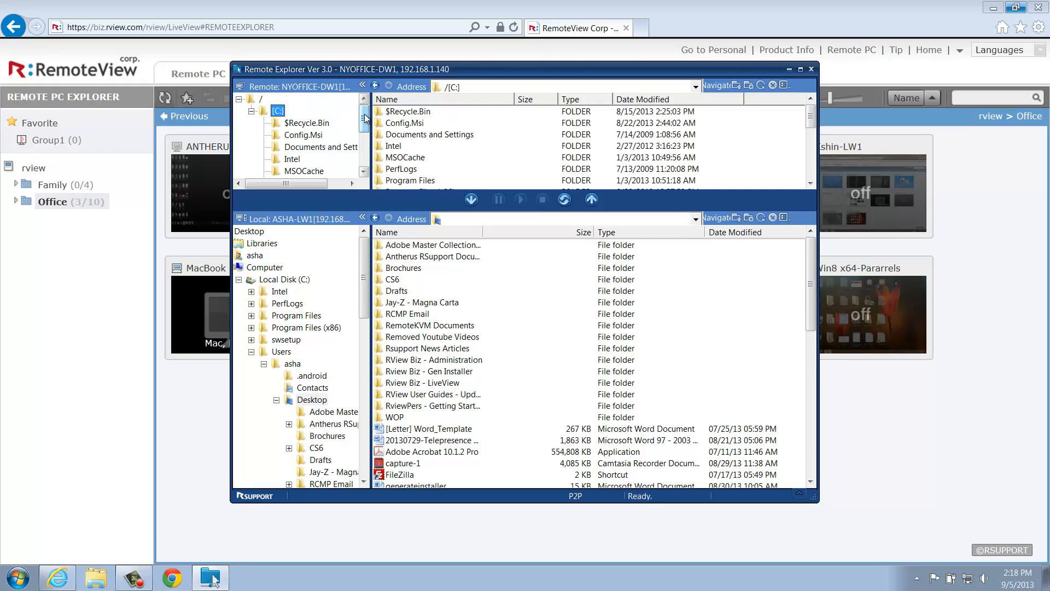
pyautogui.click(809, 68)
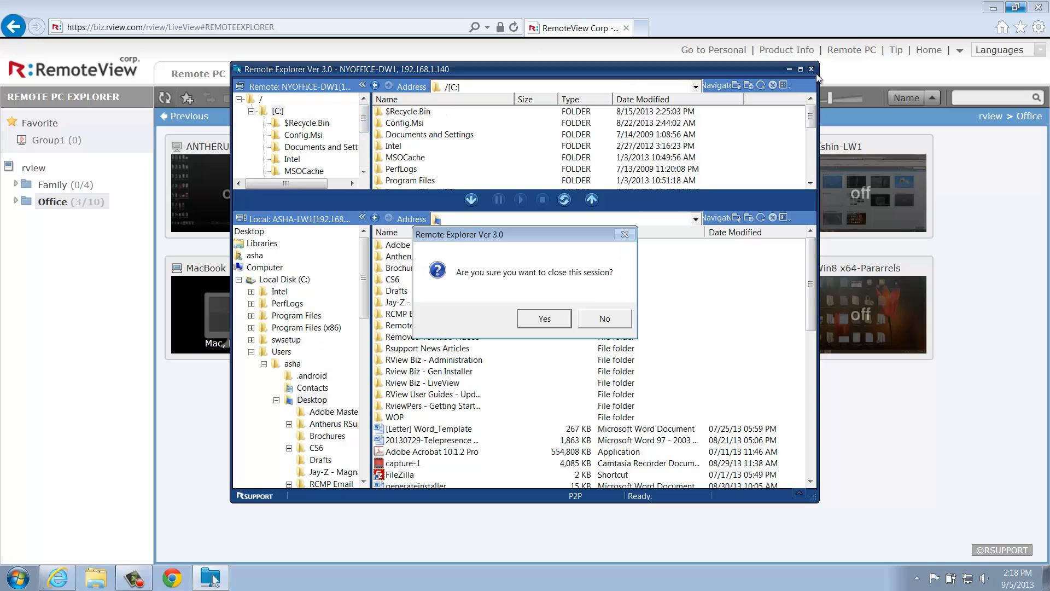
pyautogui.click(544, 318)
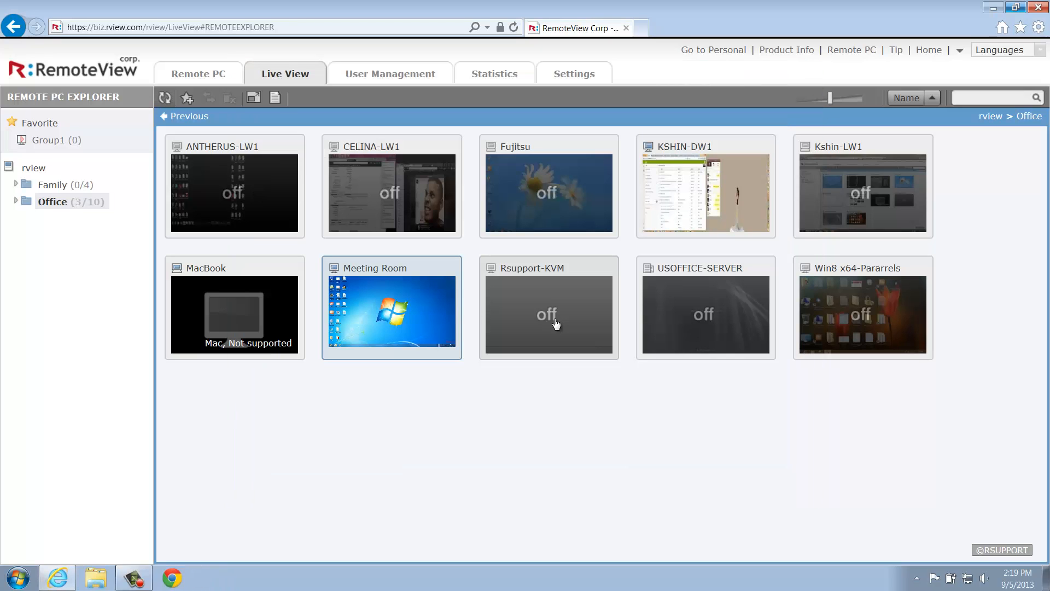
# Add the Meeting Room PC to the Group1 favourites.
pyautogui.rightClick(392, 312)
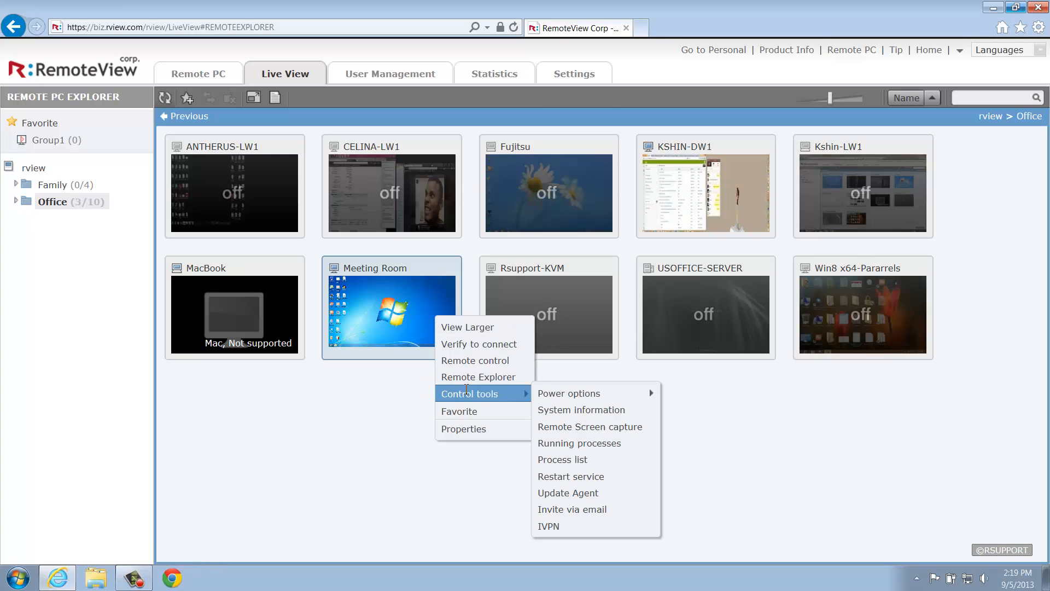
pyautogui.moveTo(464, 429)
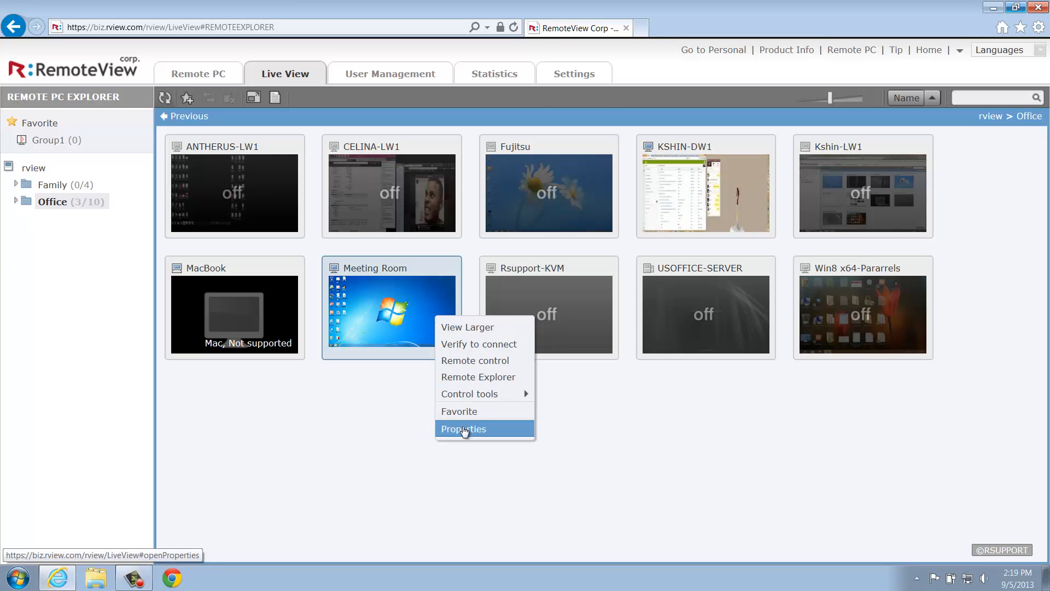
pyautogui.moveTo(458, 411)
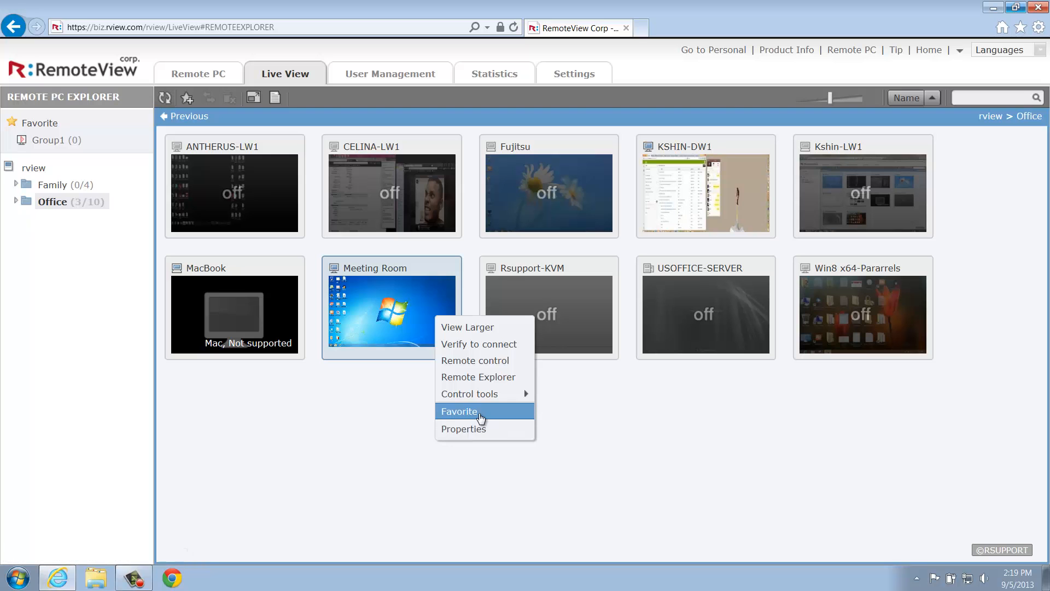
pyautogui.click(458, 411)
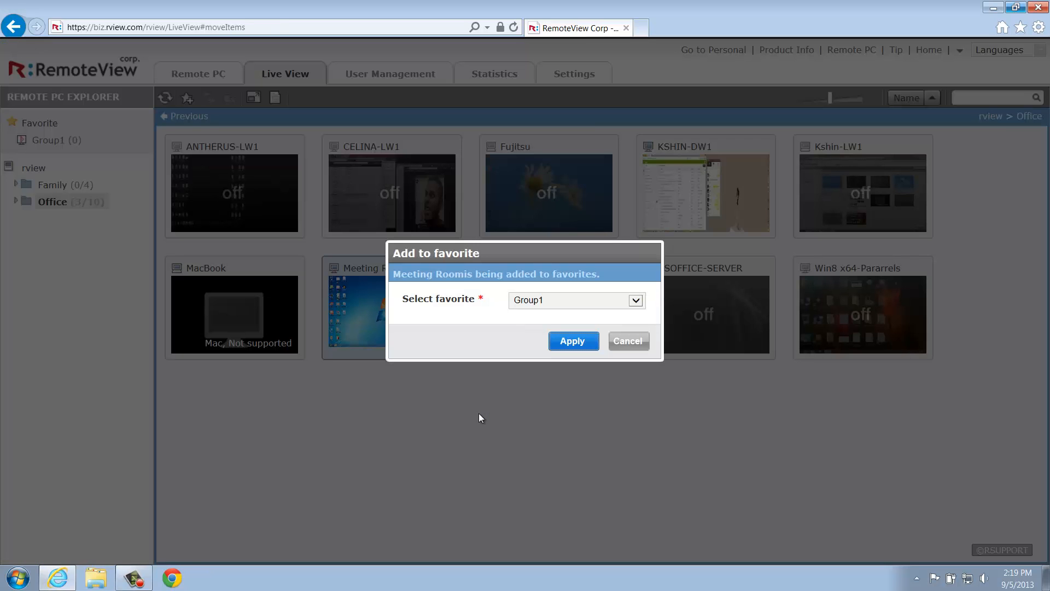
pyautogui.click(572, 340)
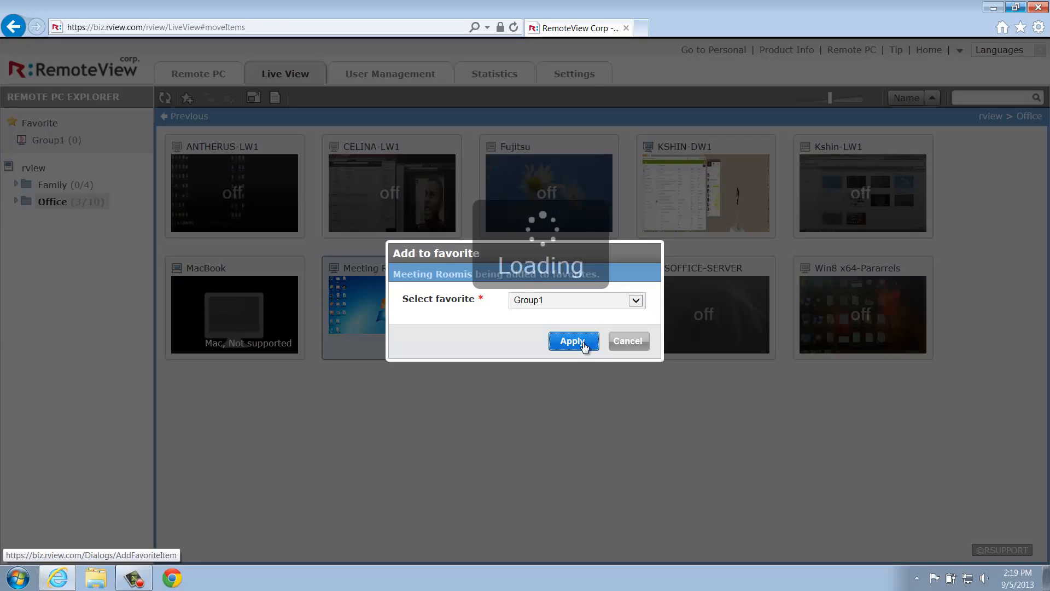
pyautogui.click(572, 341)
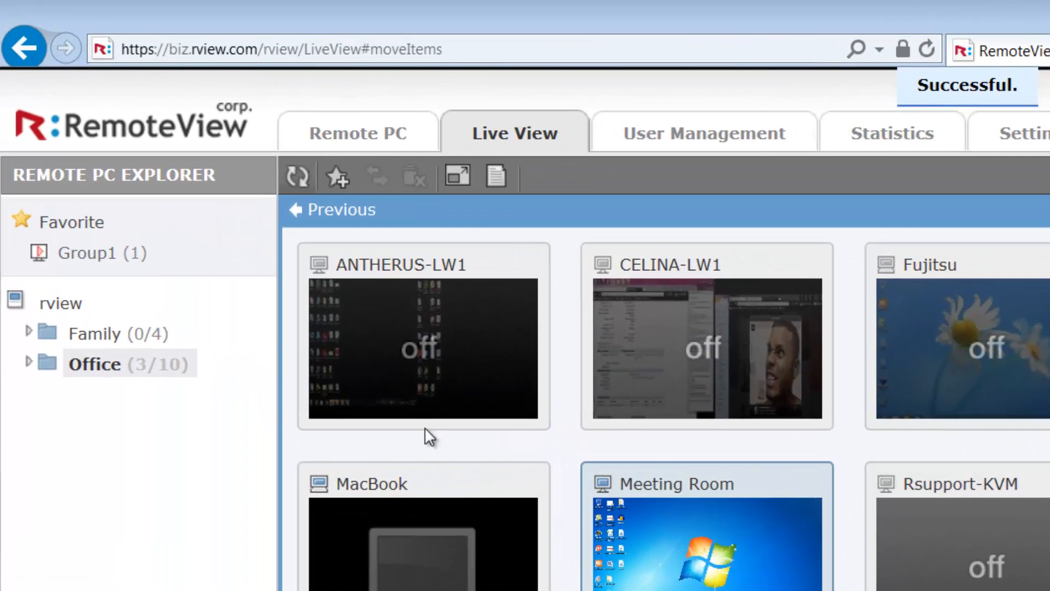
# Show the Office group's computers in Live View.
pyautogui.click(94, 252)
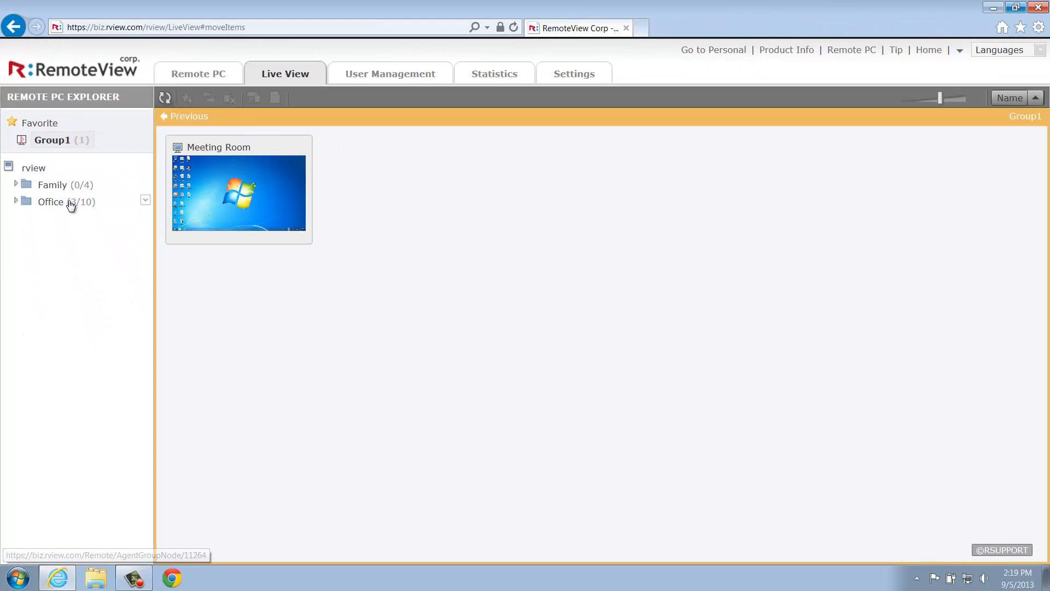
pyautogui.click(52, 202)
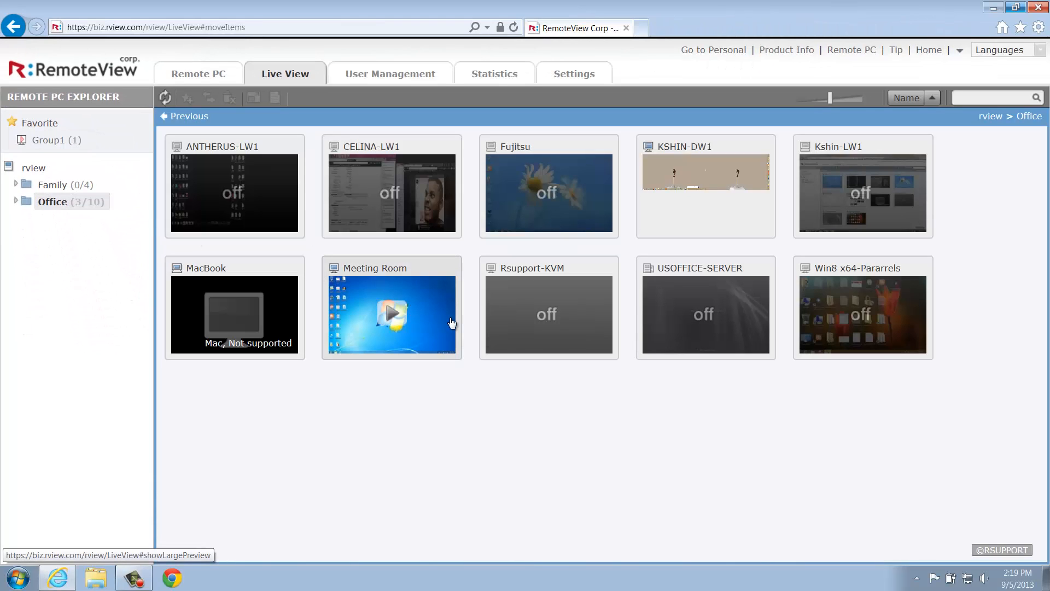
pyautogui.rightClick(392, 315)
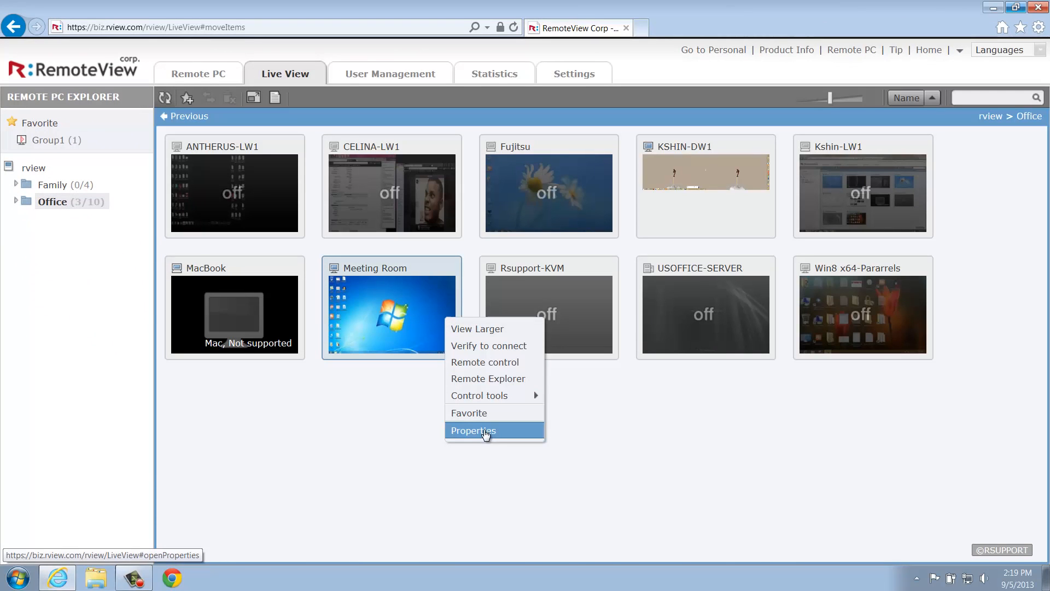
pyautogui.click(473, 430)
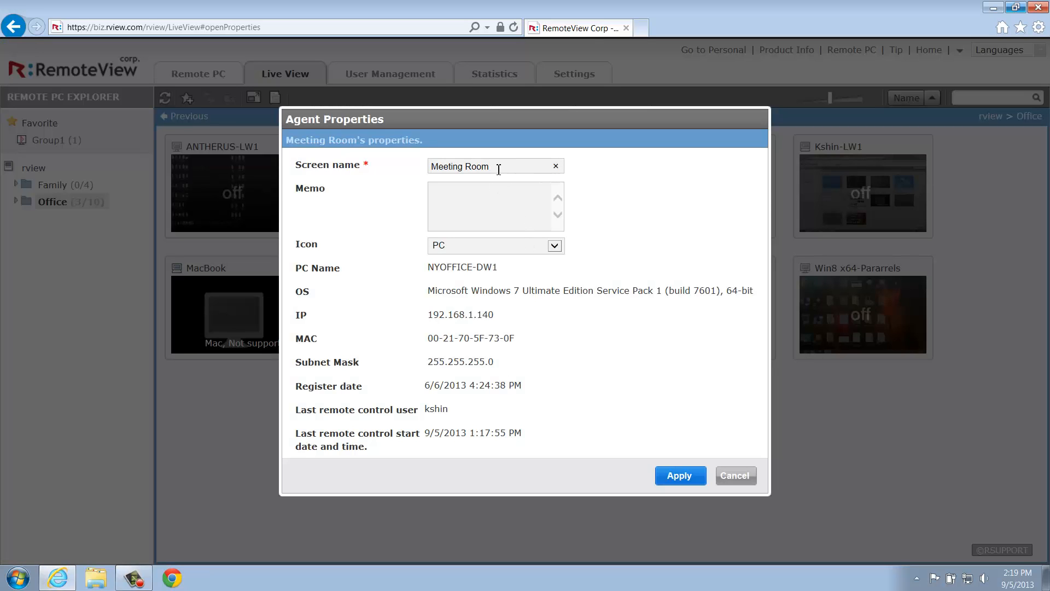
pyautogui.write('Office Comput')
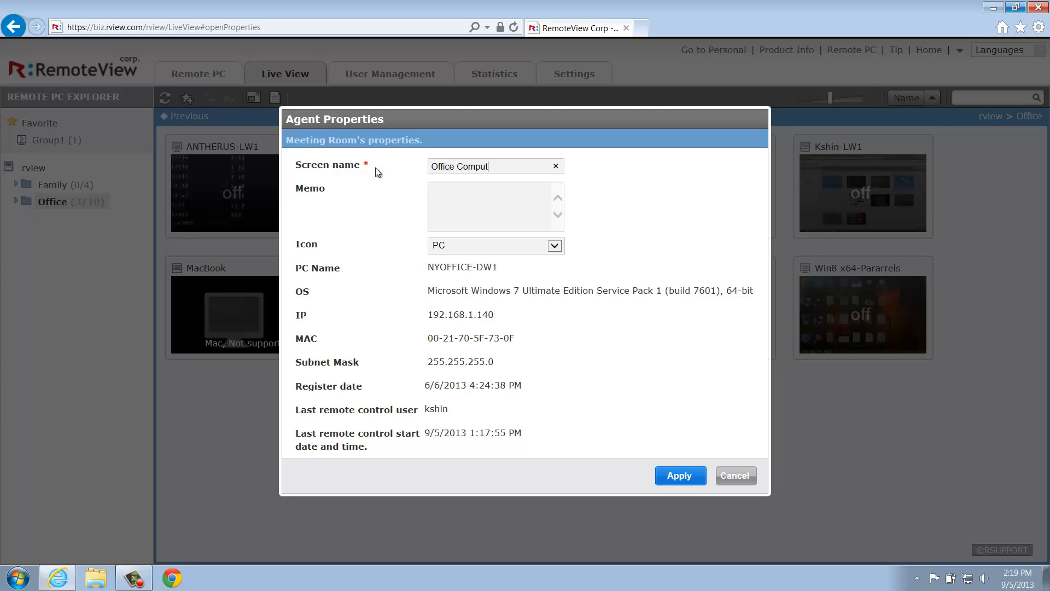
pyautogui.write('er')
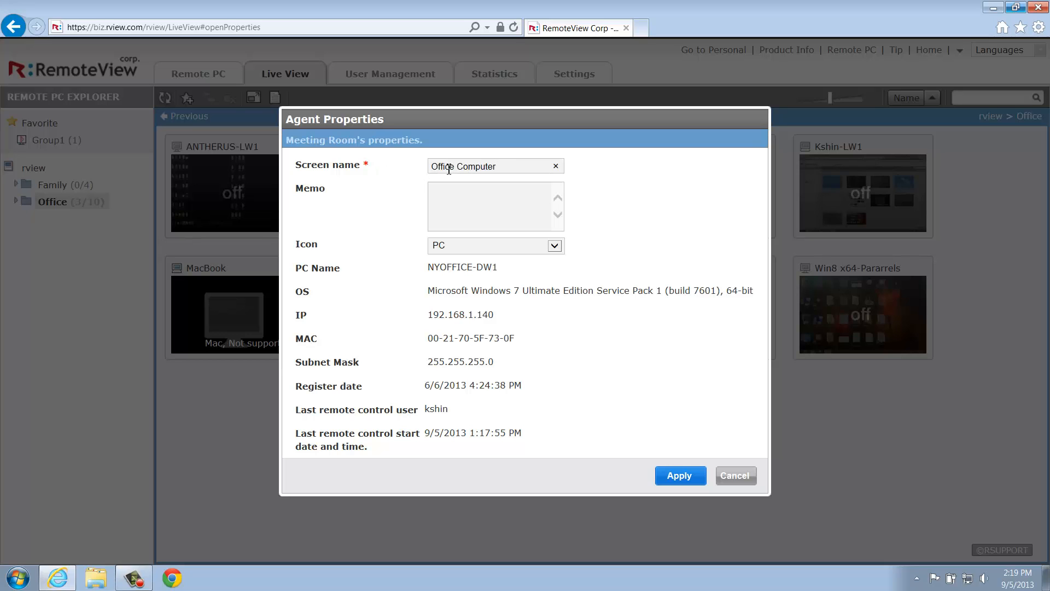
pyautogui.write('Meeting')
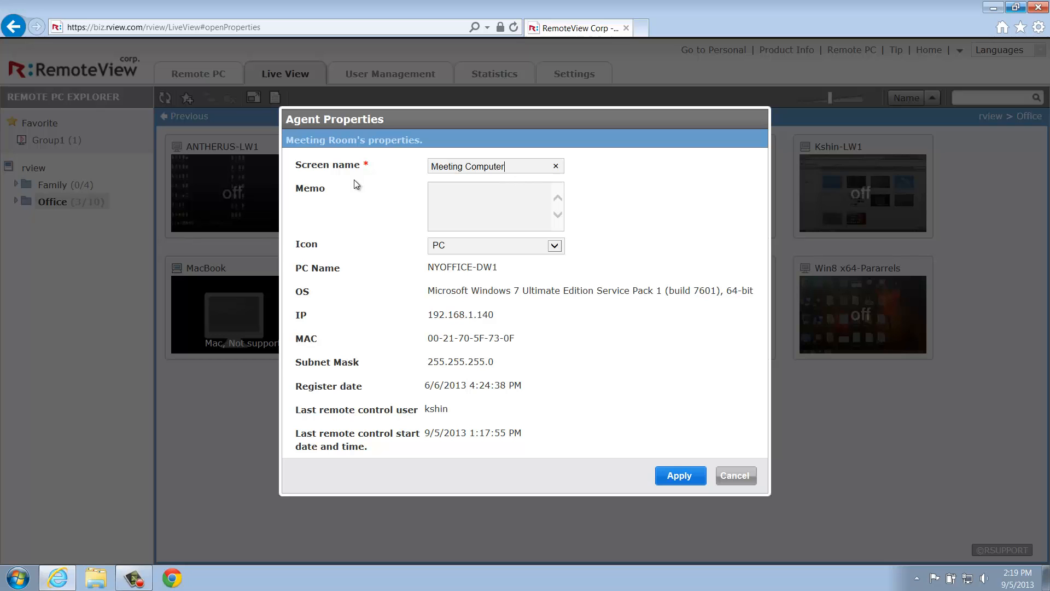
pyautogui.moveTo(735, 476)
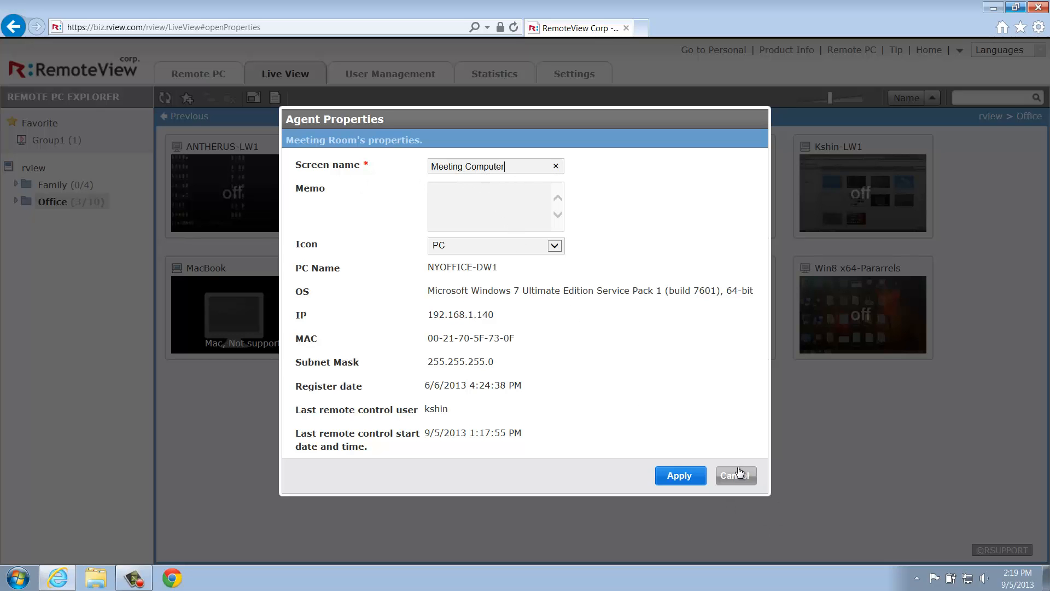
pyautogui.click(735, 475)
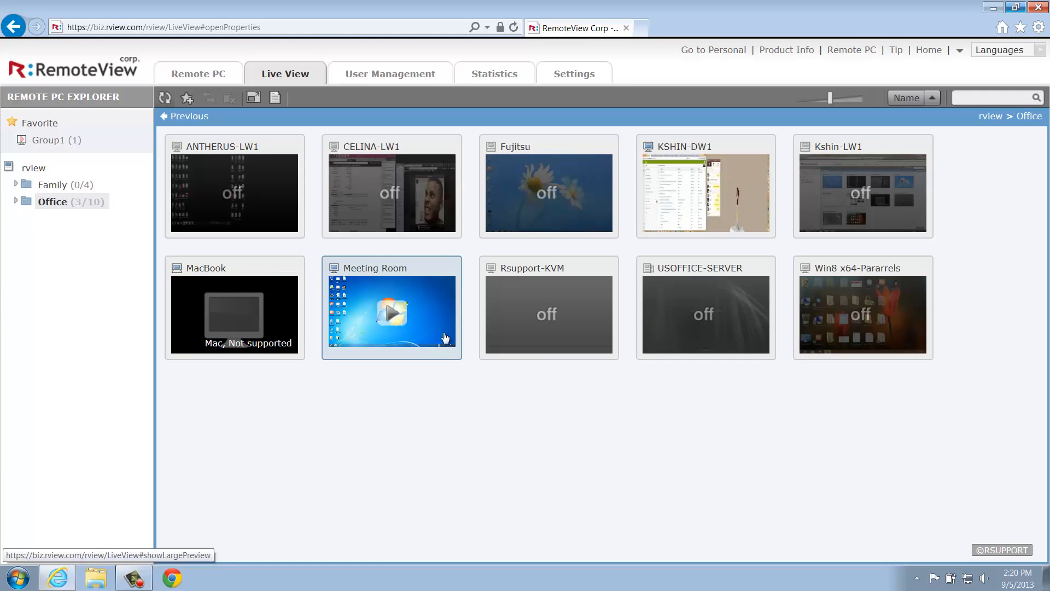
pyautogui.rightClick(391, 314)
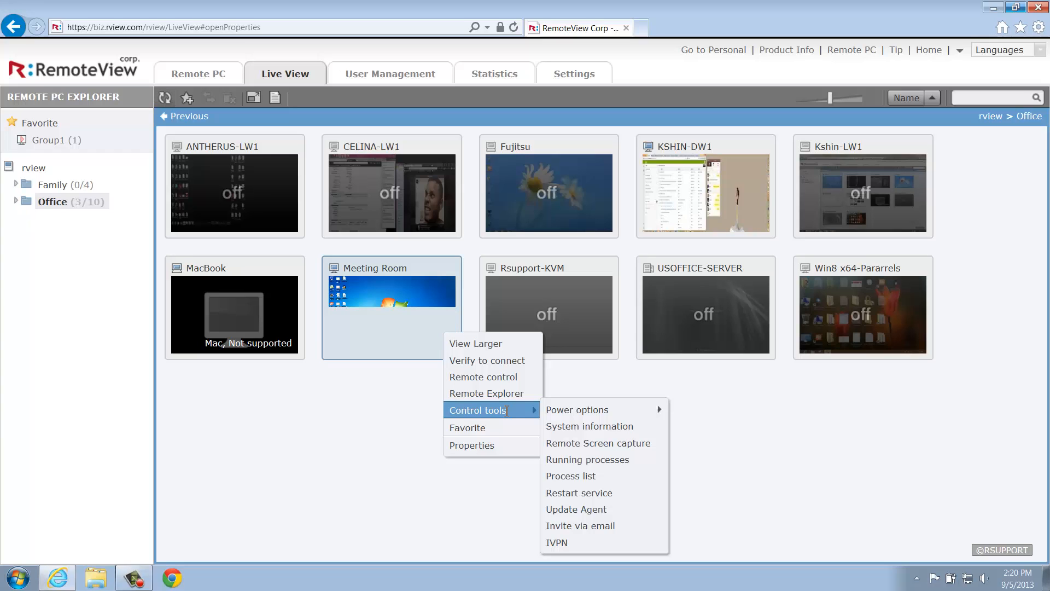
pyautogui.click(578, 409)
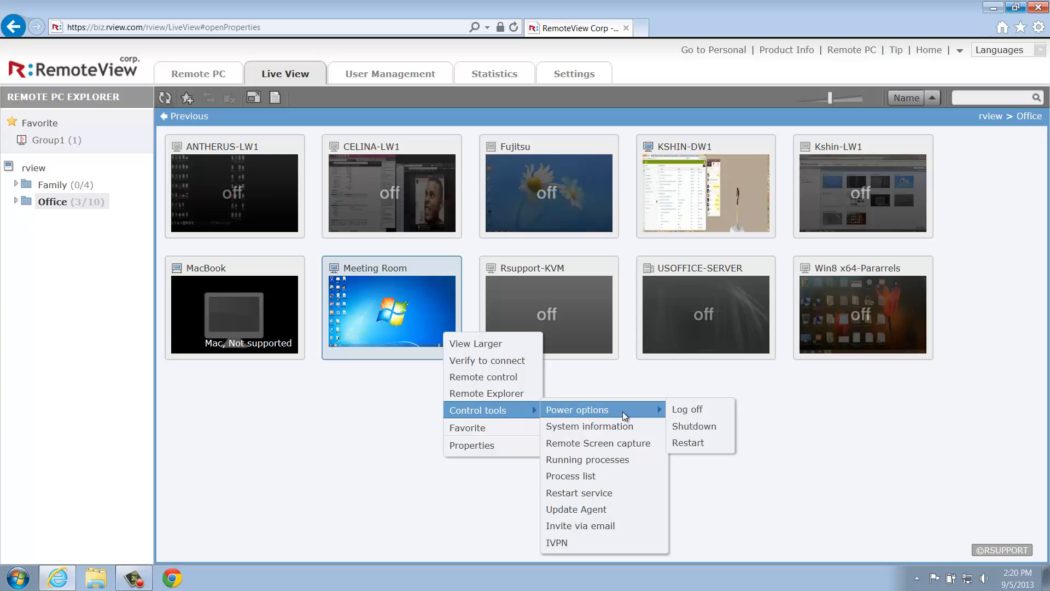
pyautogui.moveTo(695, 425)
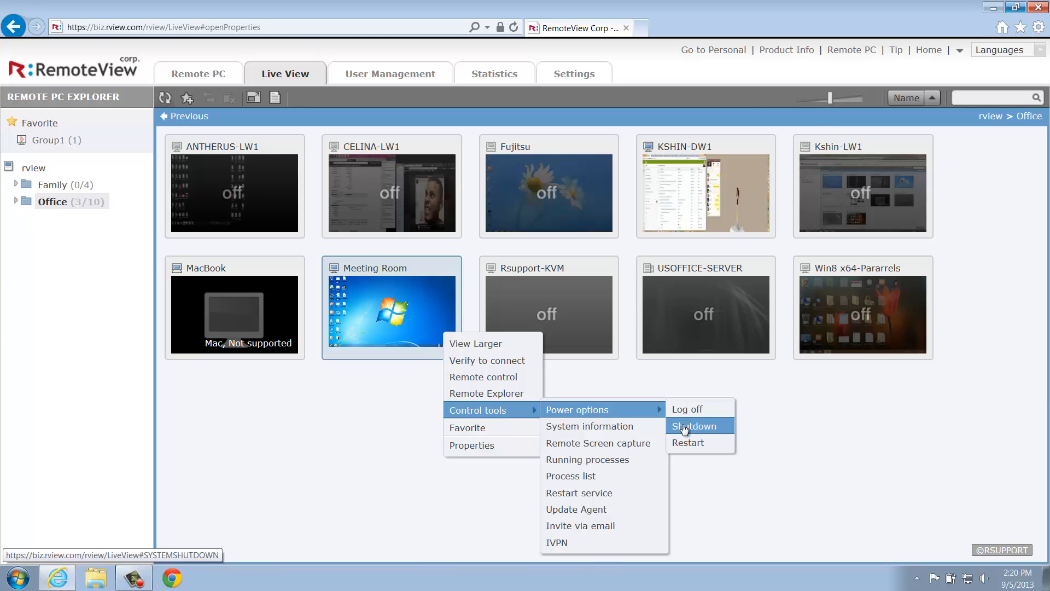
pyautogui.moveTo(688, 442)
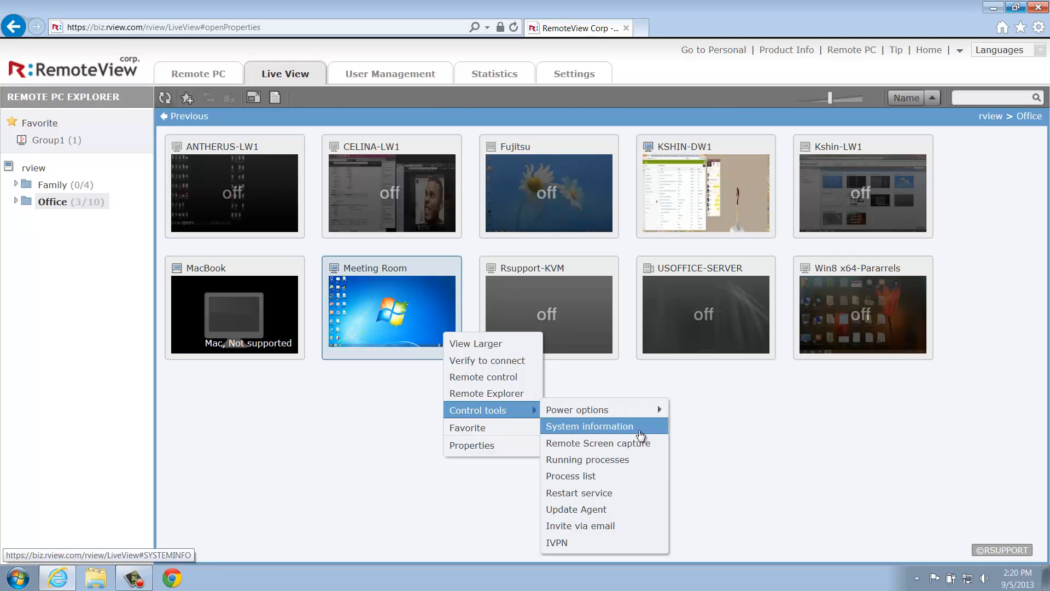
pyautogui.click(589, 426)
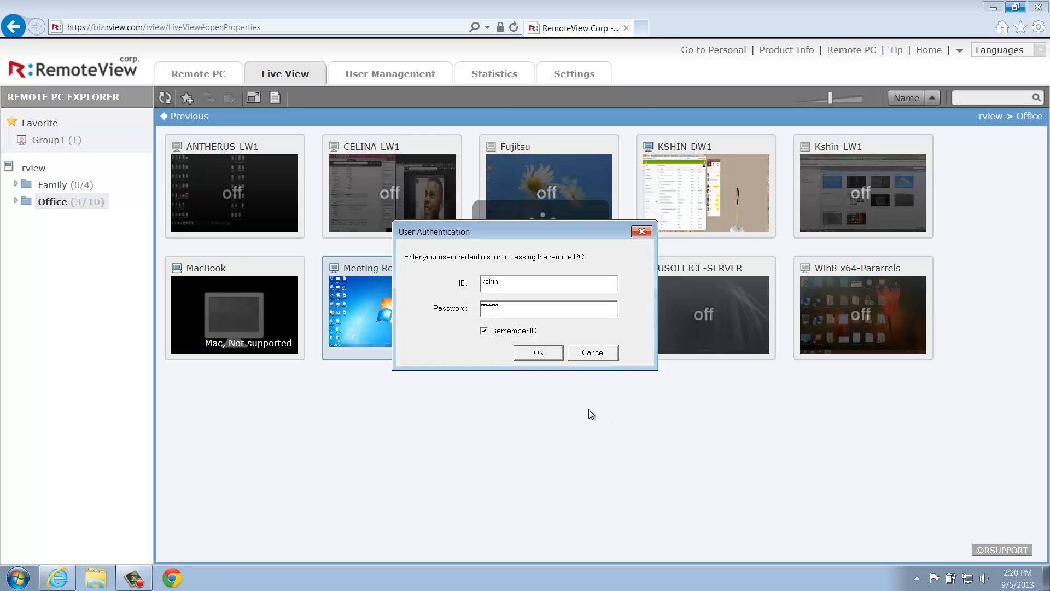
pyautogui.click(538, 352)
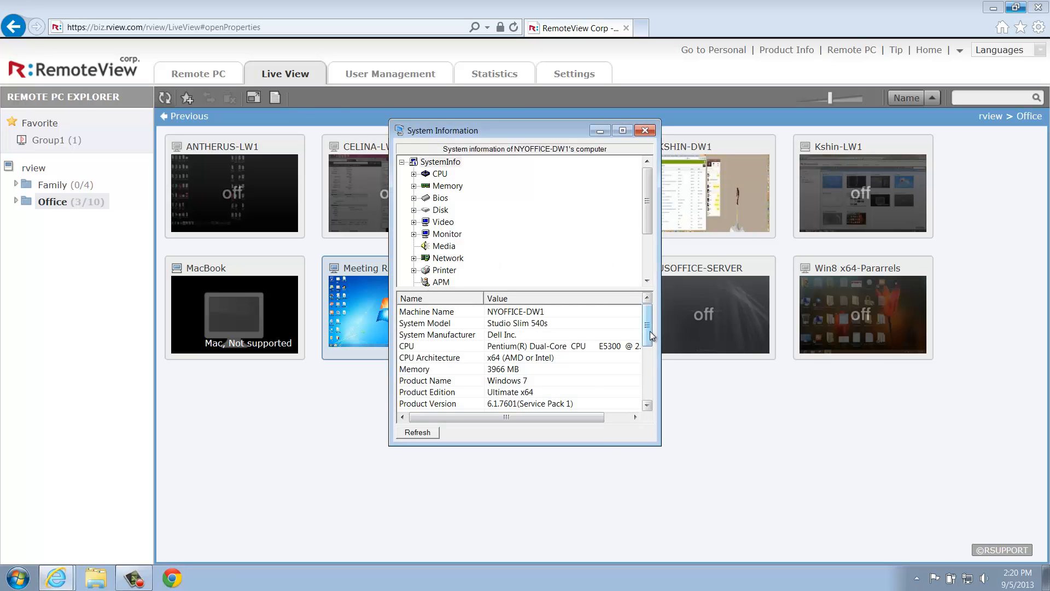
pyautogui.click(414, 186)
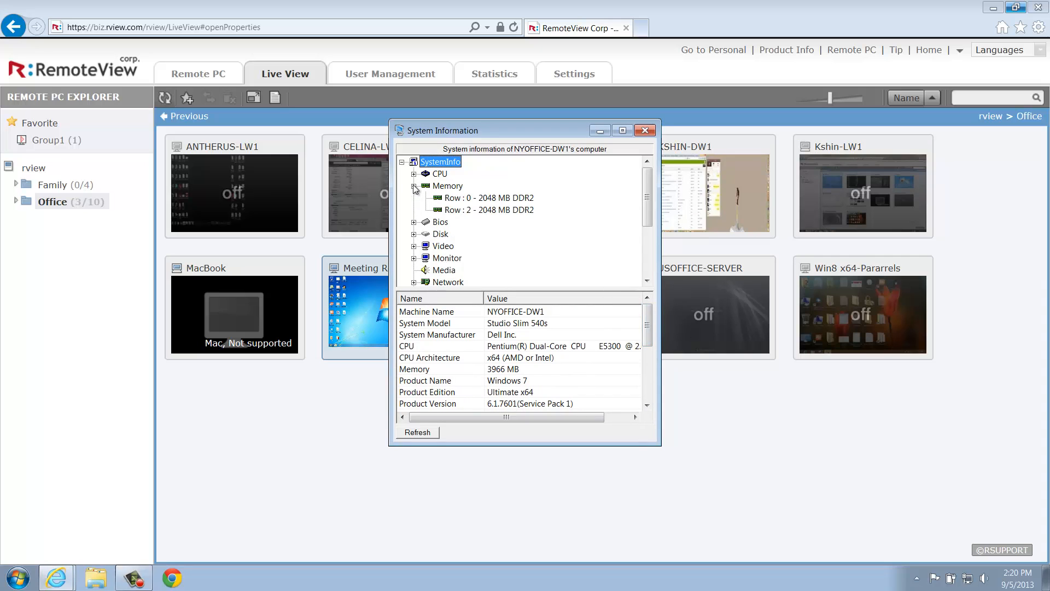
pyautogui.click(415, 186)
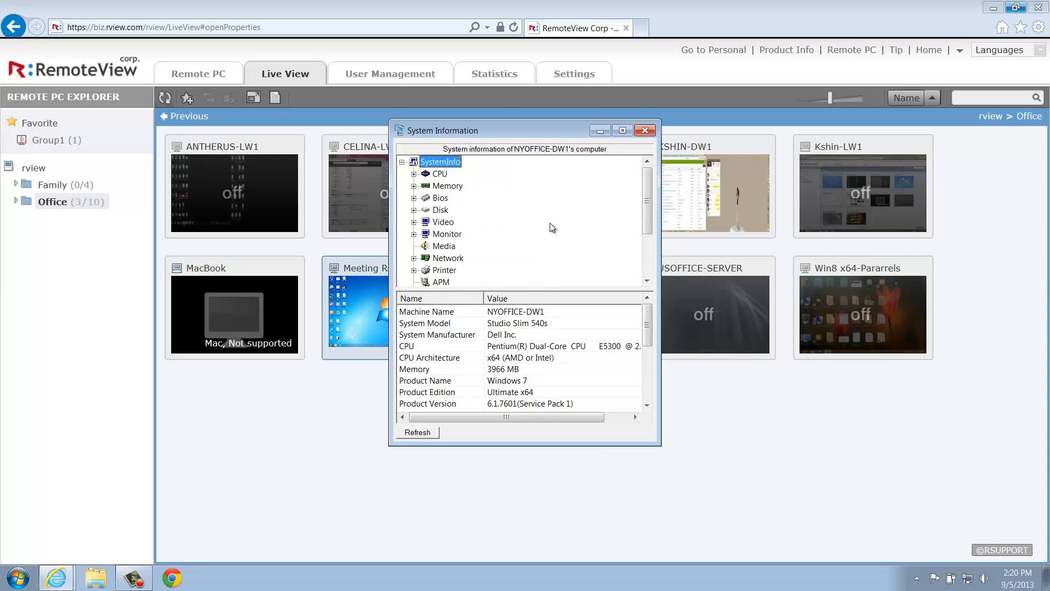
pyautogui.click(643, 131)
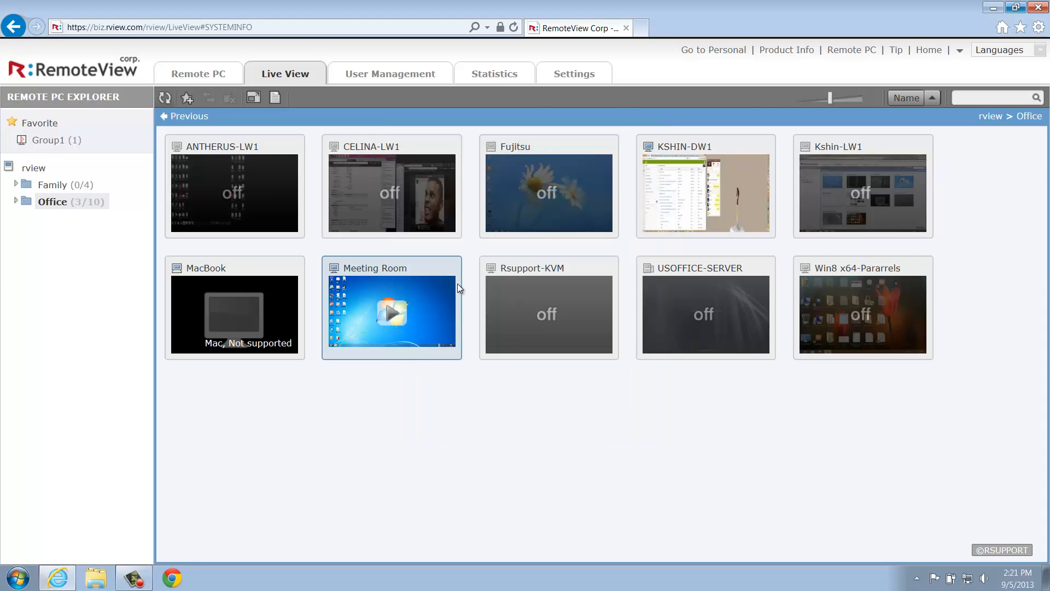
pyautogui.rightClick(392, 311)
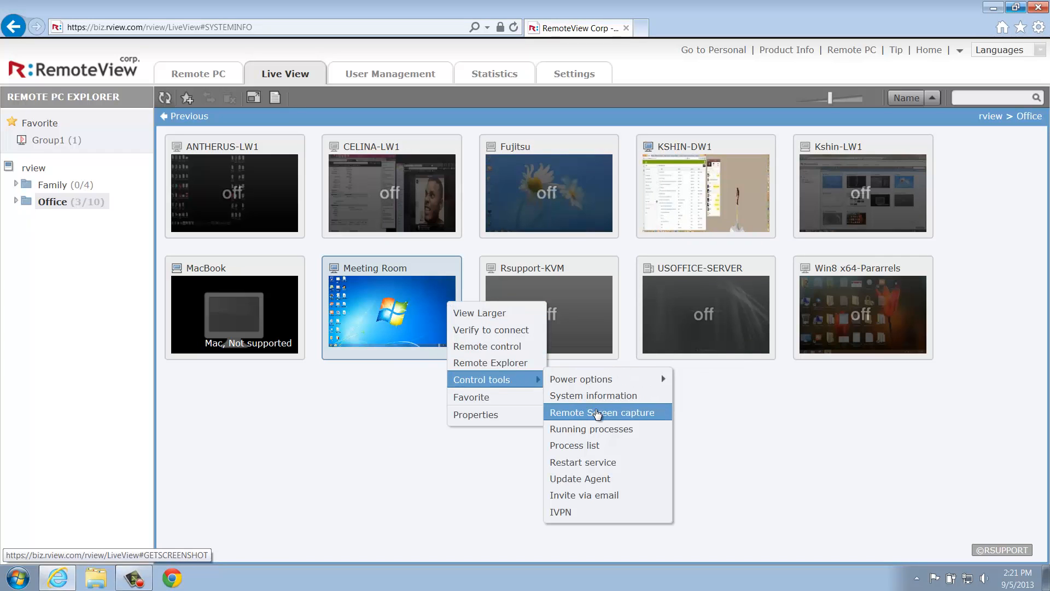
pyautogui.click(595, 412)
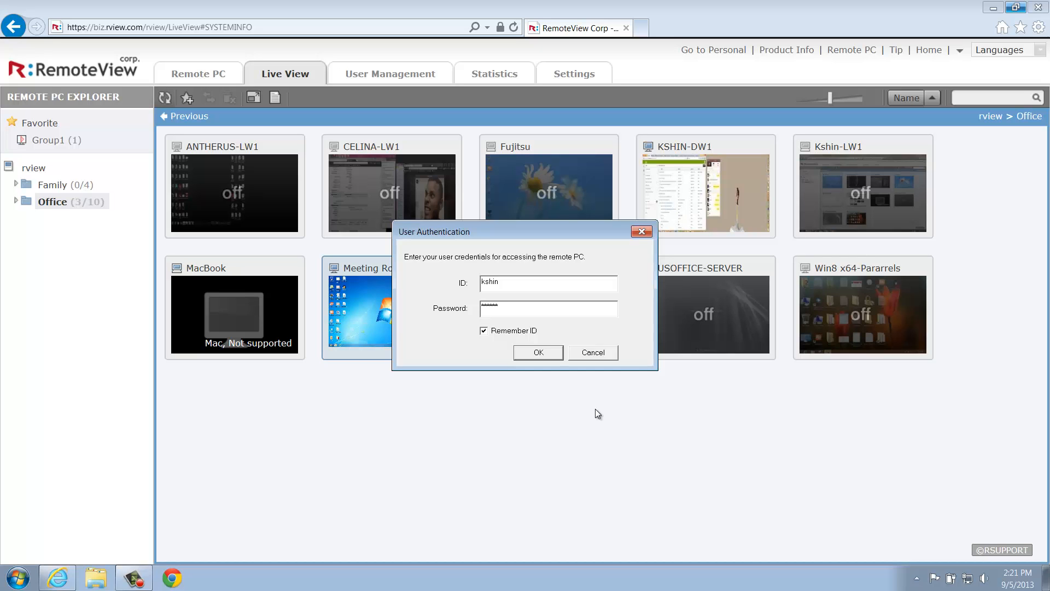
pyautogui.click(538, 352)
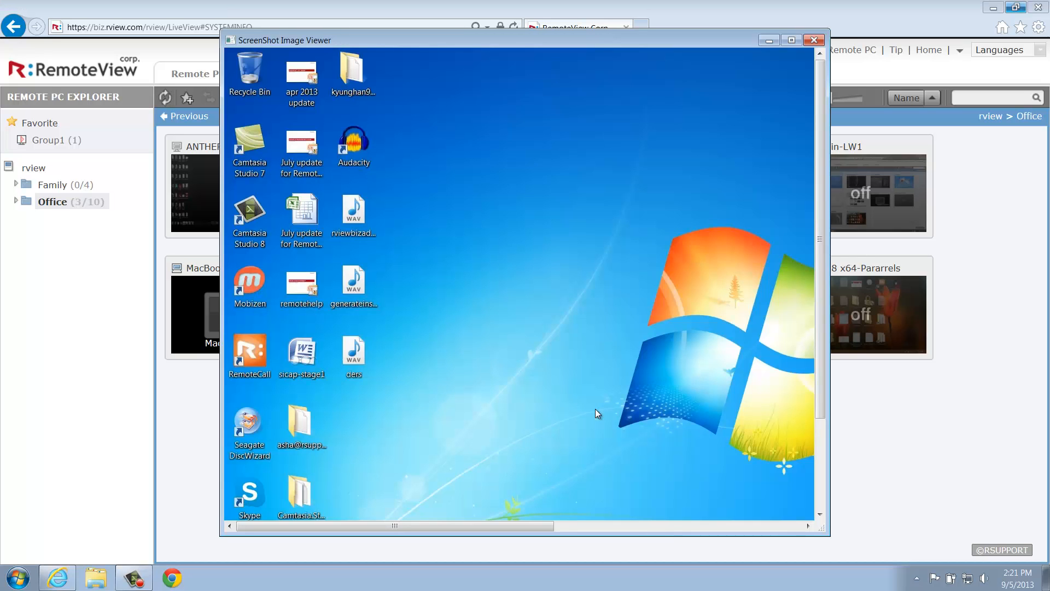
pyautogui.click(790, 40)
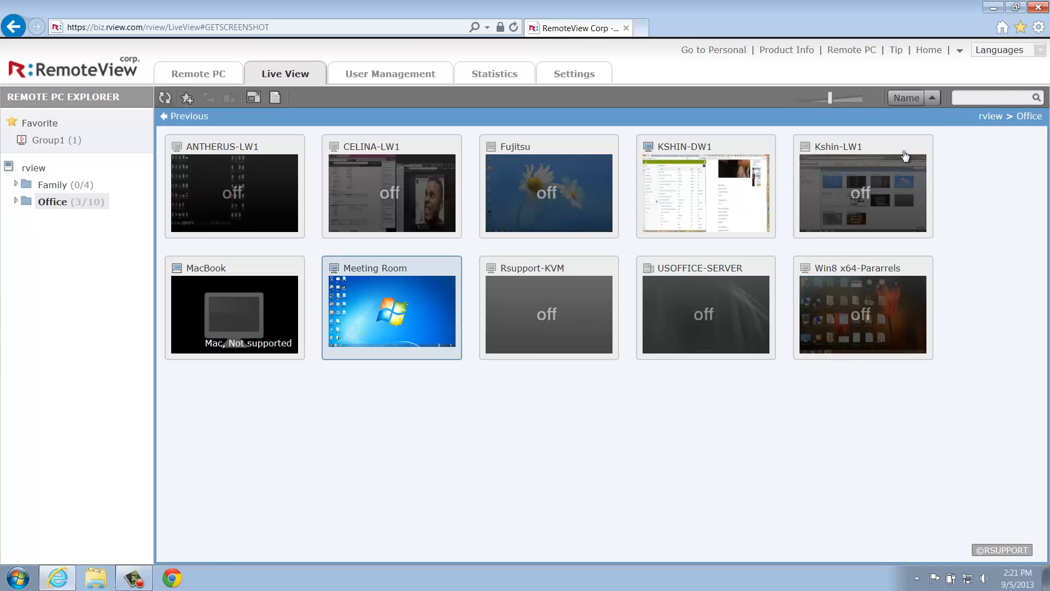
pyautogui.rightClick(392, 311)
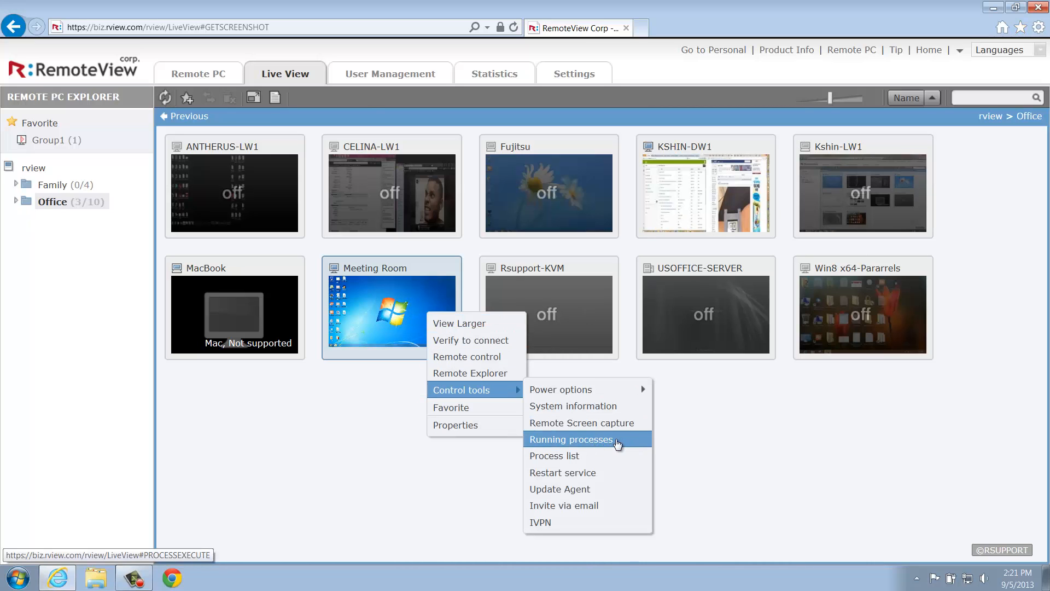
# Run 'cmd' on the Meeting Room PC after authenticating, then enlarge its preview.
pyautogui.click(570, 440)
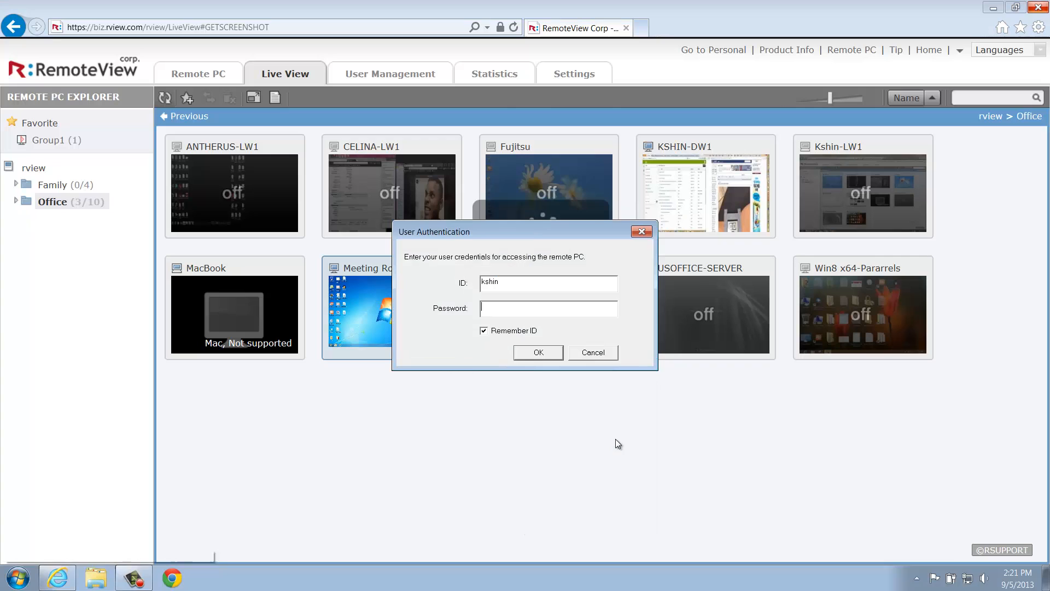
pyautogui.write('password')
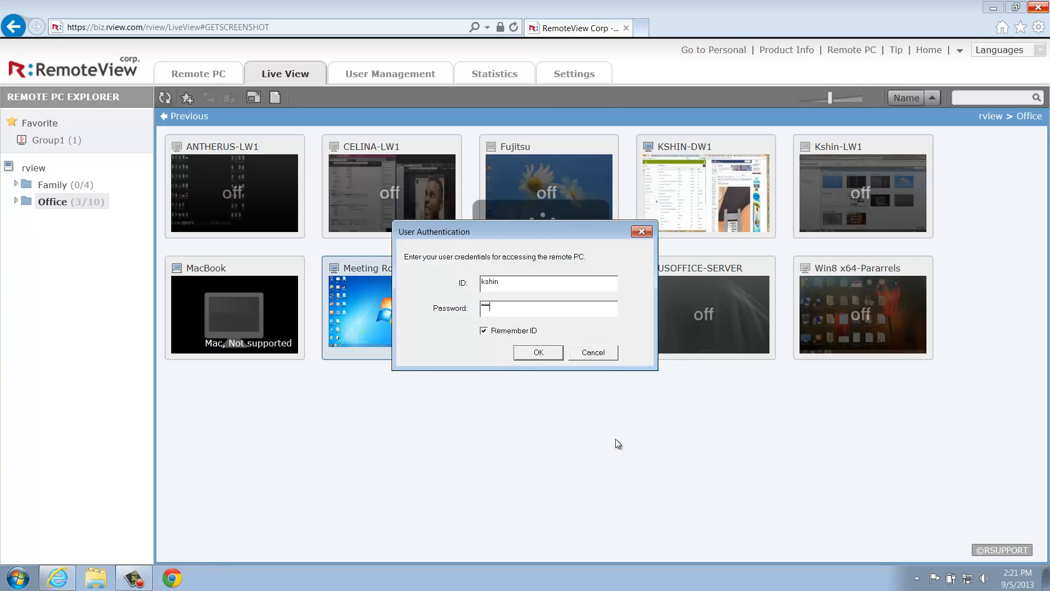
pyautogui.click(538, 352)
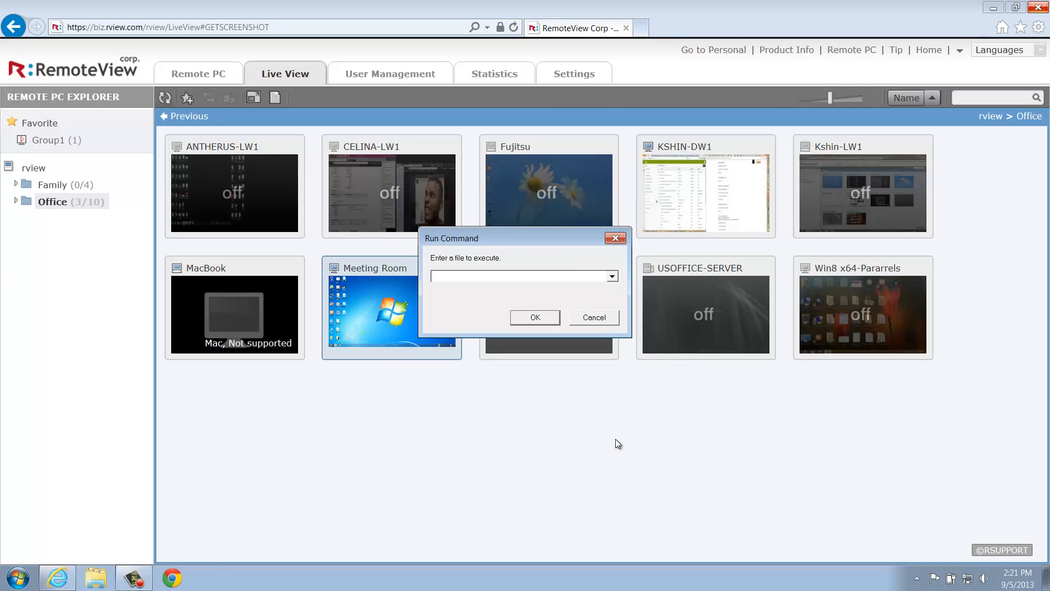
pyautogui.write('cmd')
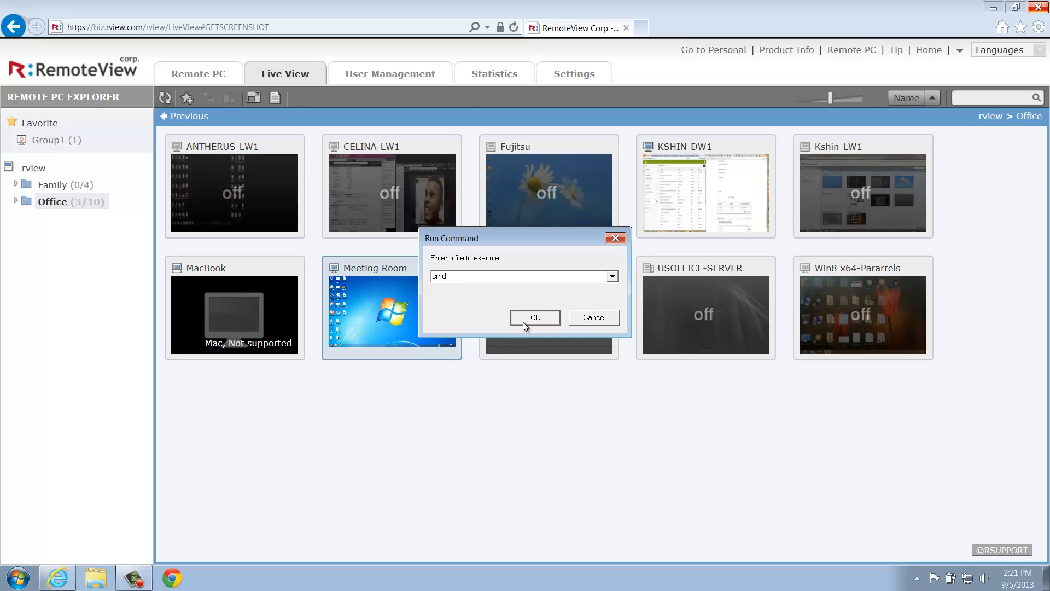
pyautogui.click(533, 318)
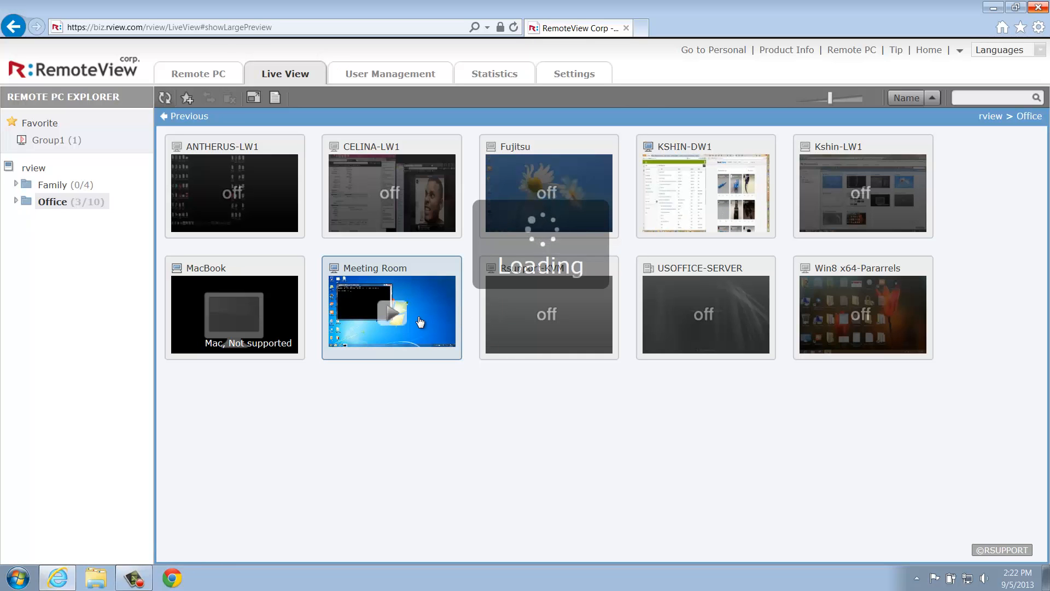
pyautogui.click(392, 313)
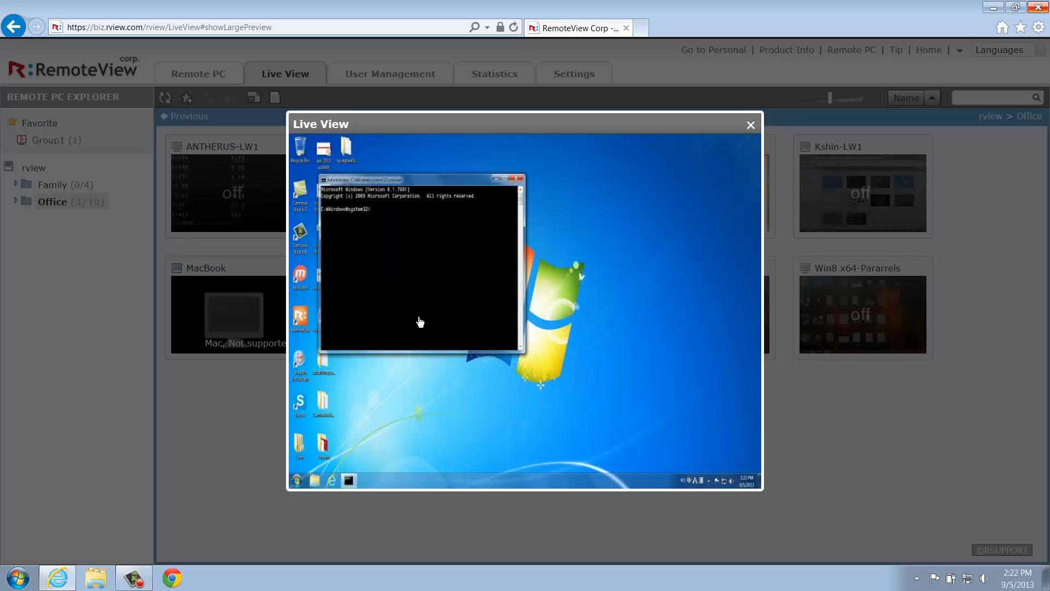
pyautogui.moveTo(750, 126)
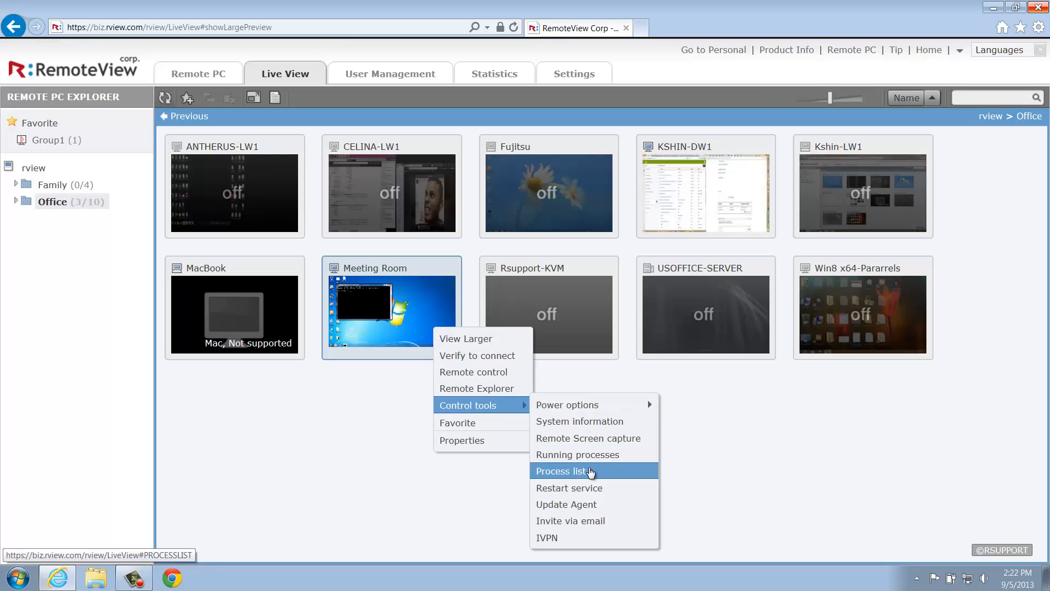
# Authenticate to list the Meeting Room PC's running processes, then close the list.
pyautogui.click(561, 470)
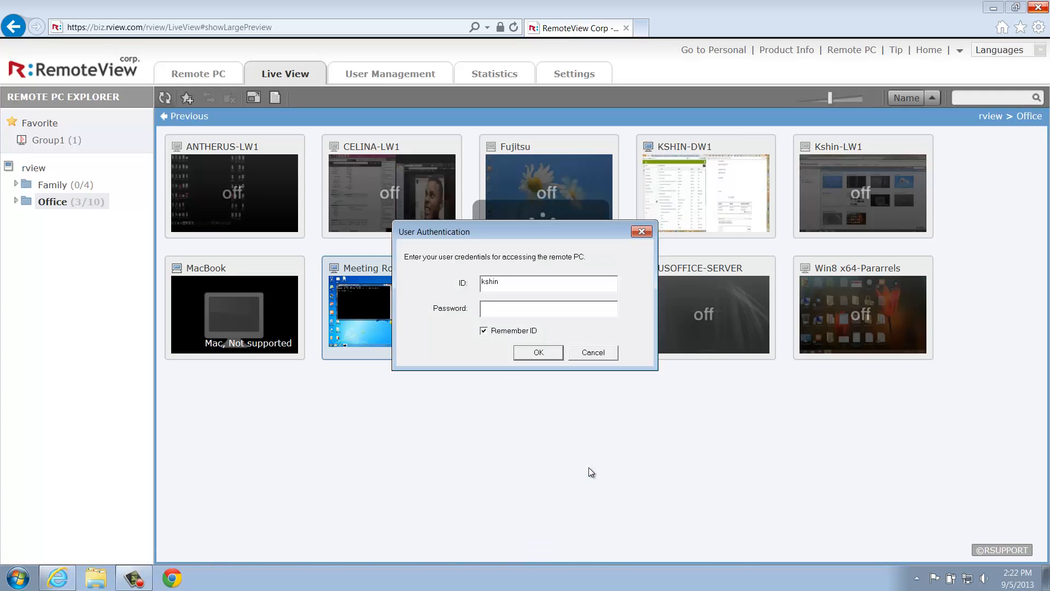
pyautogui.write('password')
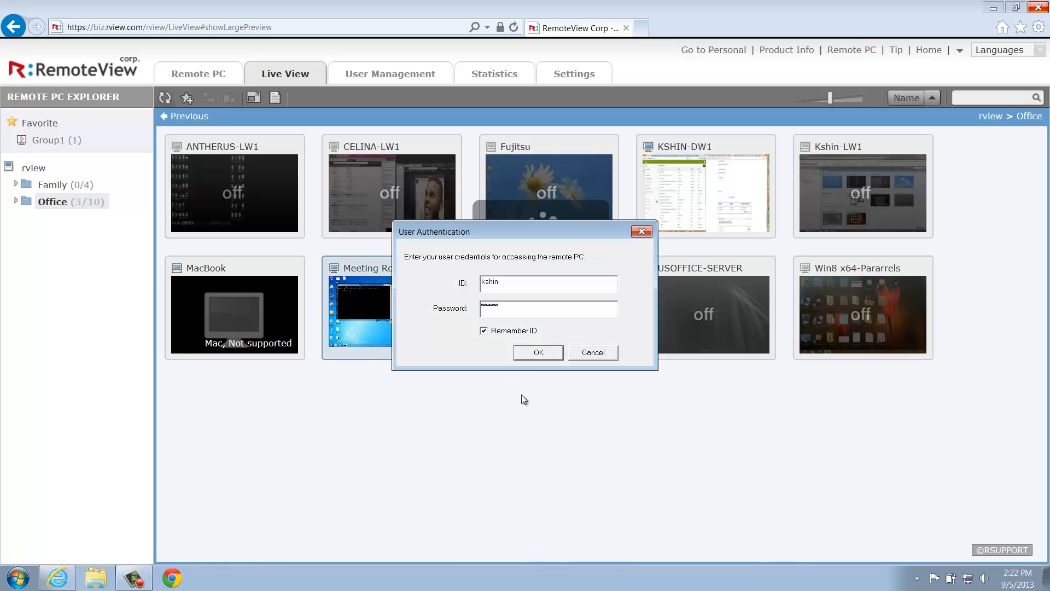
pyautogui.moveTo(531, 362)
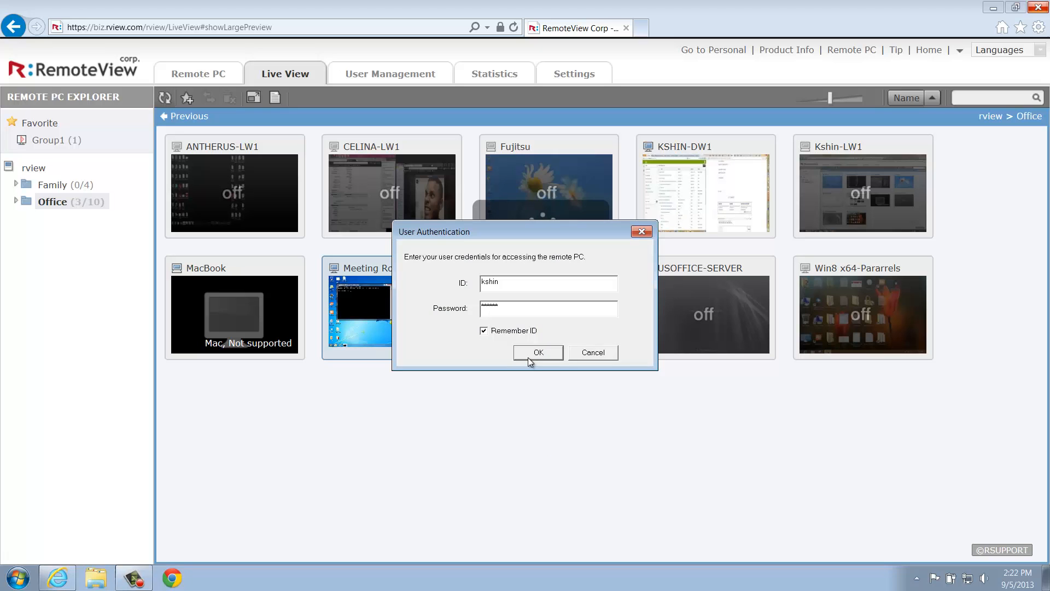
pyautogui.click(538, 353)
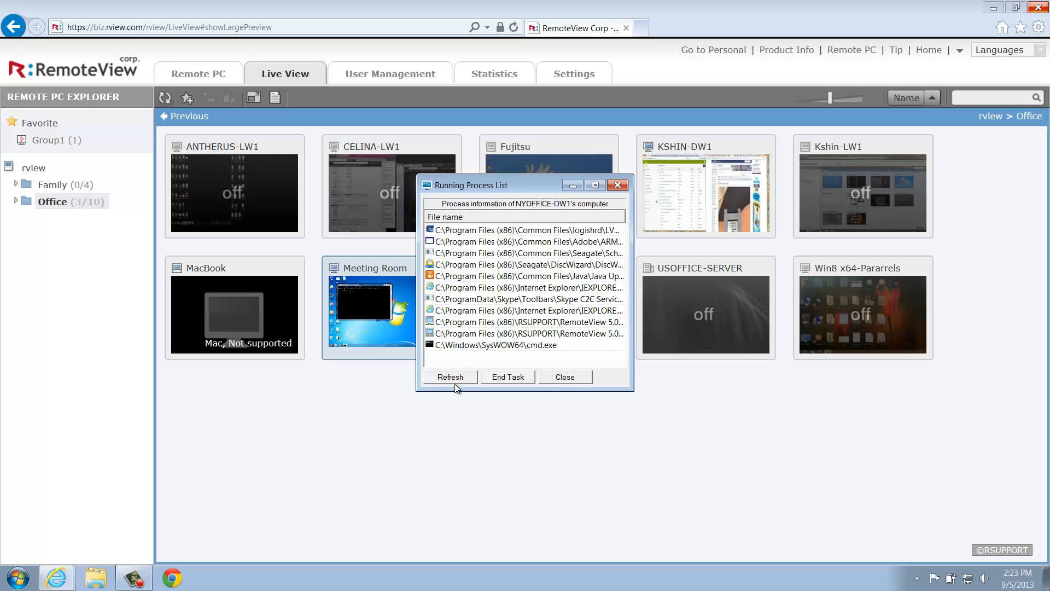
pyautogui.click(564, 376)
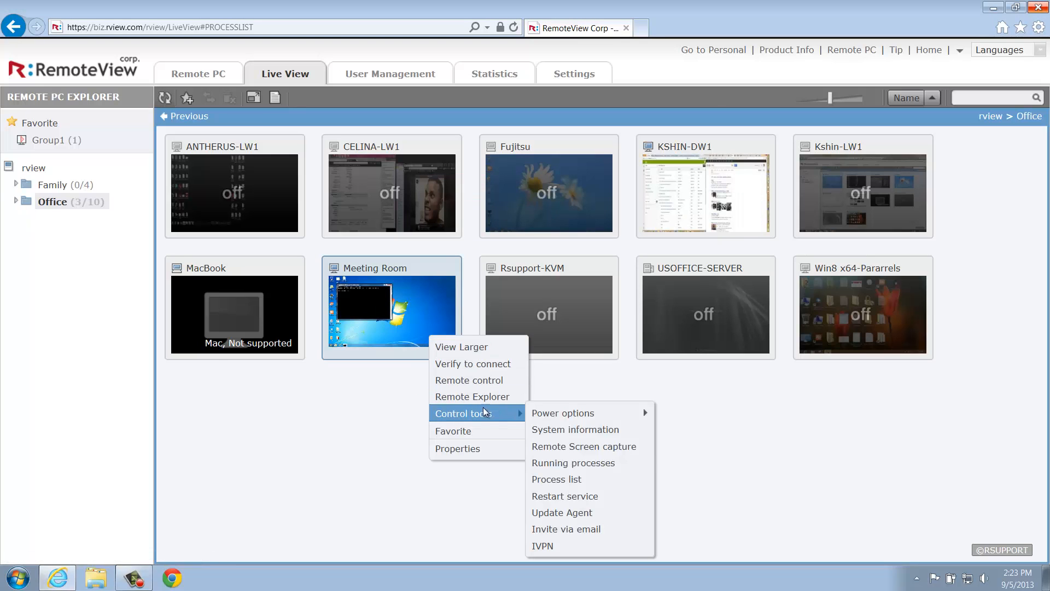
pyautogui.moveTo(589, 496)
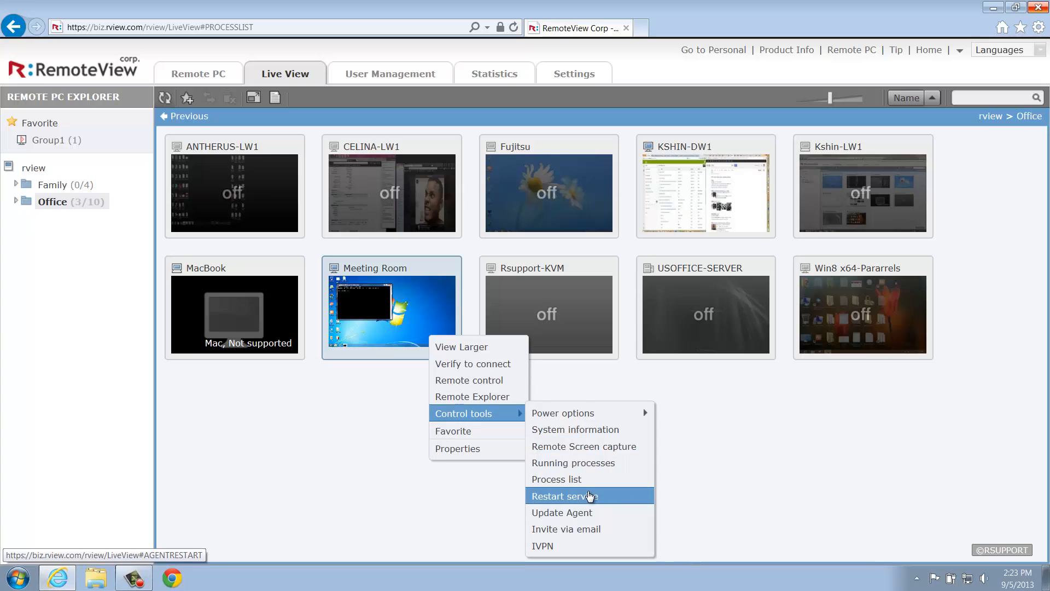
# Restart the RemoteView service on the Meeting Room PC after authenticating.
pyautogui.click(563, 495)
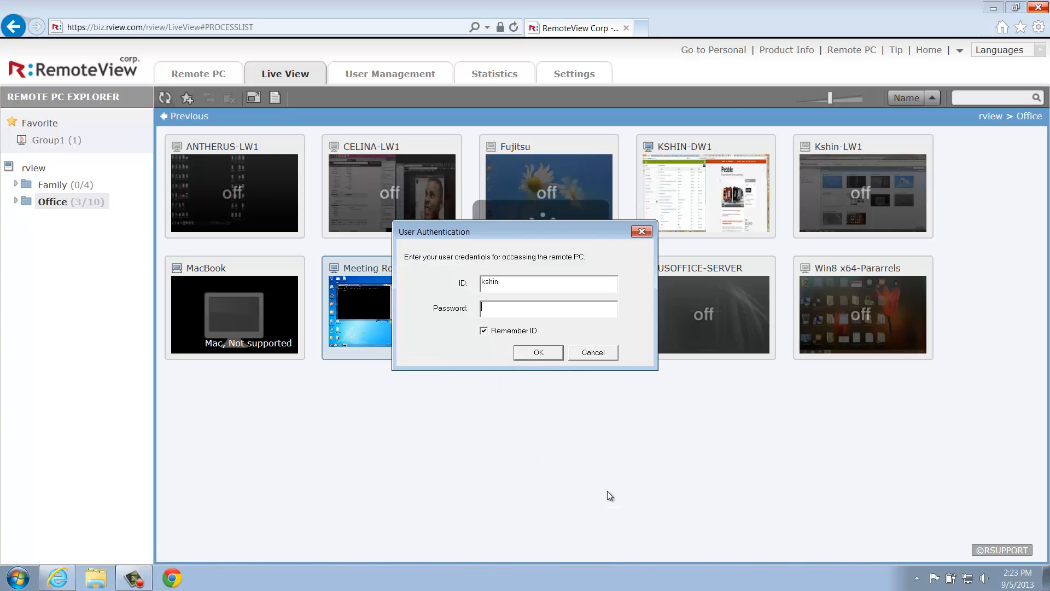
pyautogui.write('password')
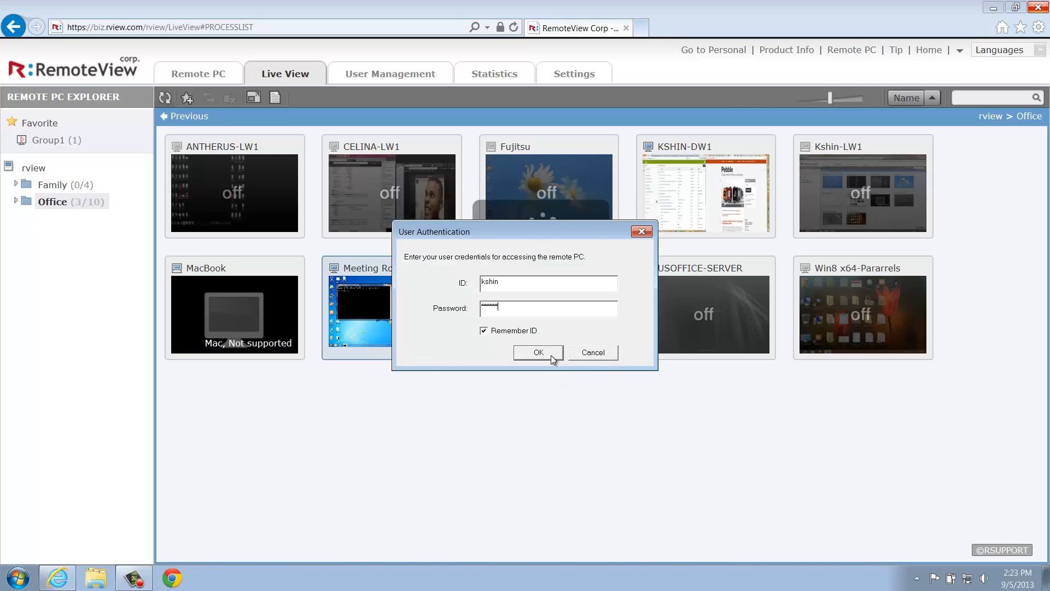
pyautogui.click(538, 353)
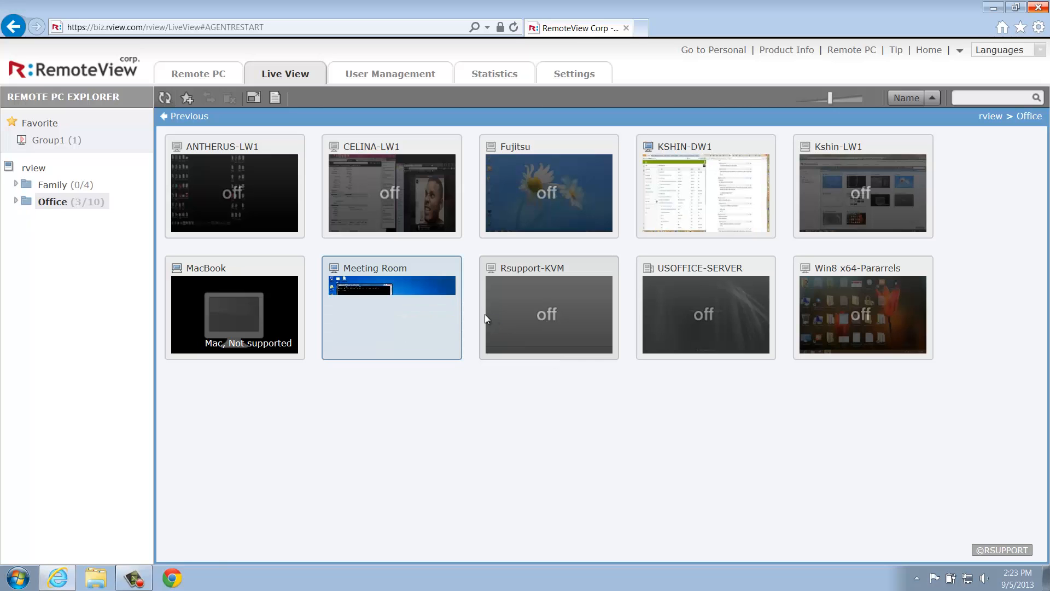
# Request an agent update for the Meeting Room PC from its control tools.
pyautogui.rightClick(391, 315)
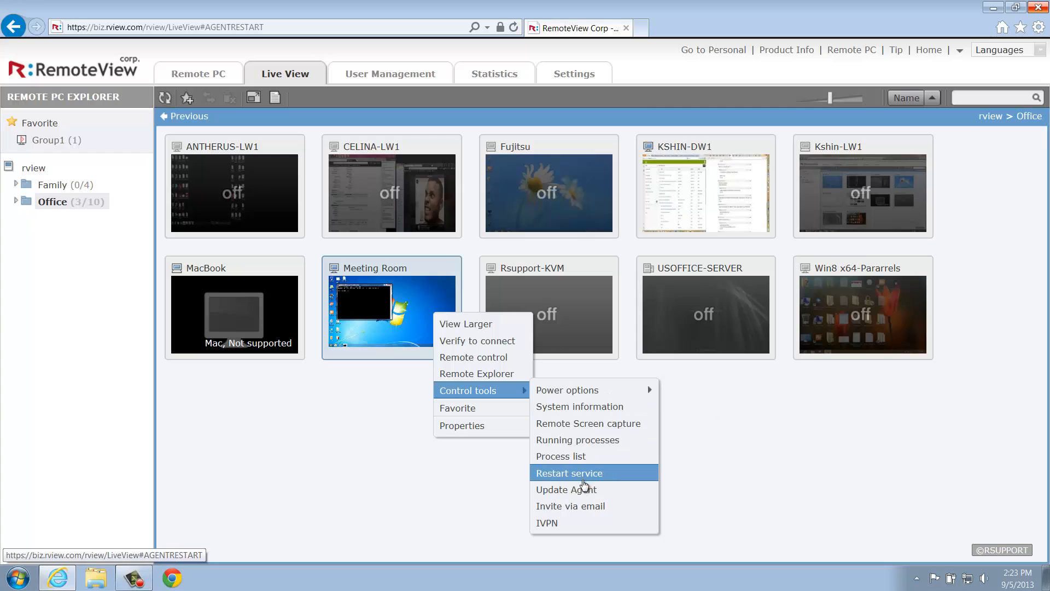
pyautogui.moveTo(583, 489)
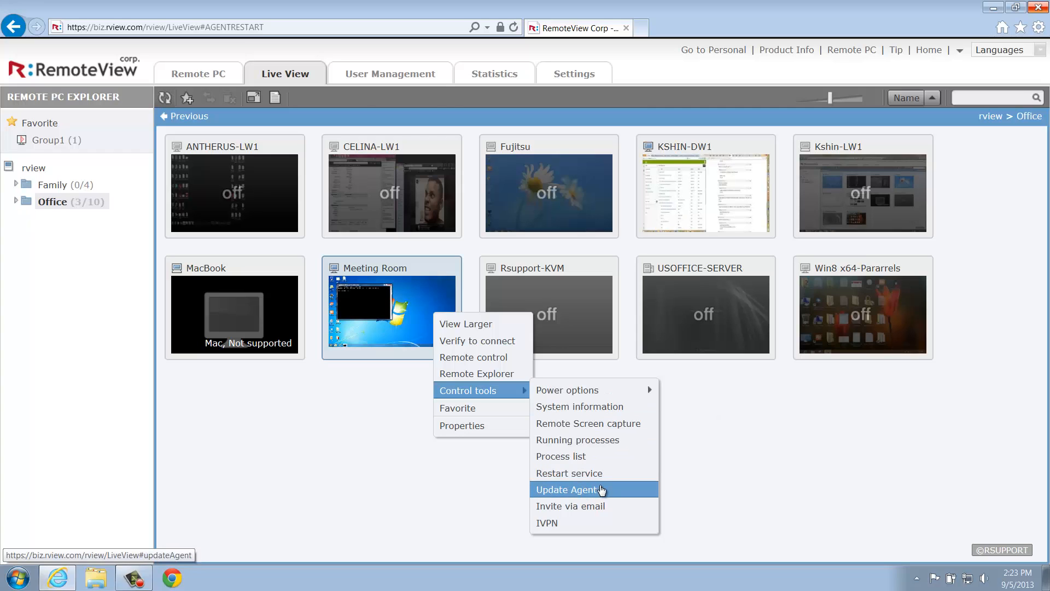
pyautogui.click(569, 489)
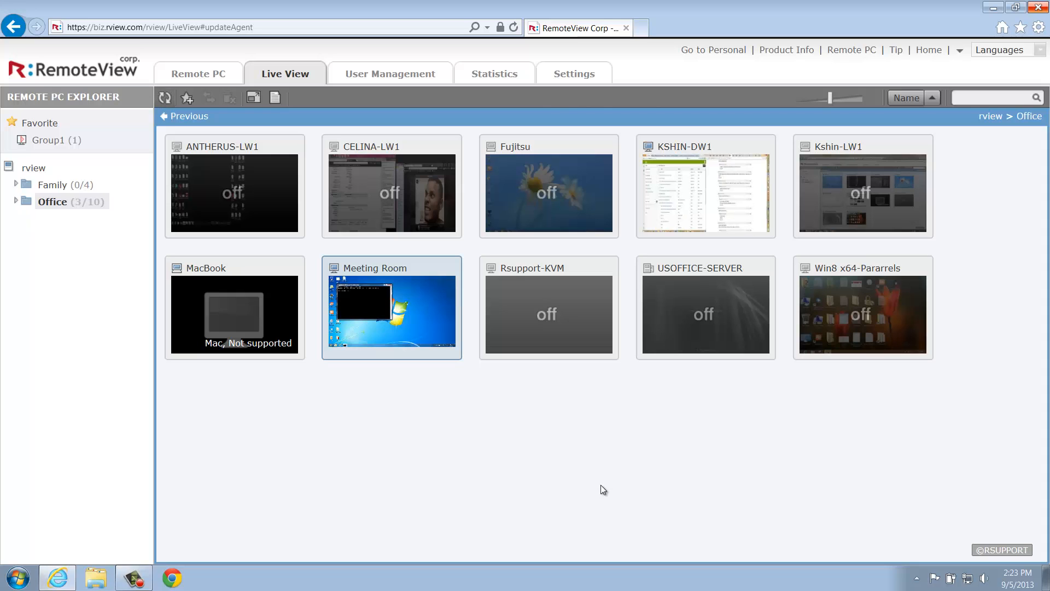
pyautogui.rightClick(392, 312)
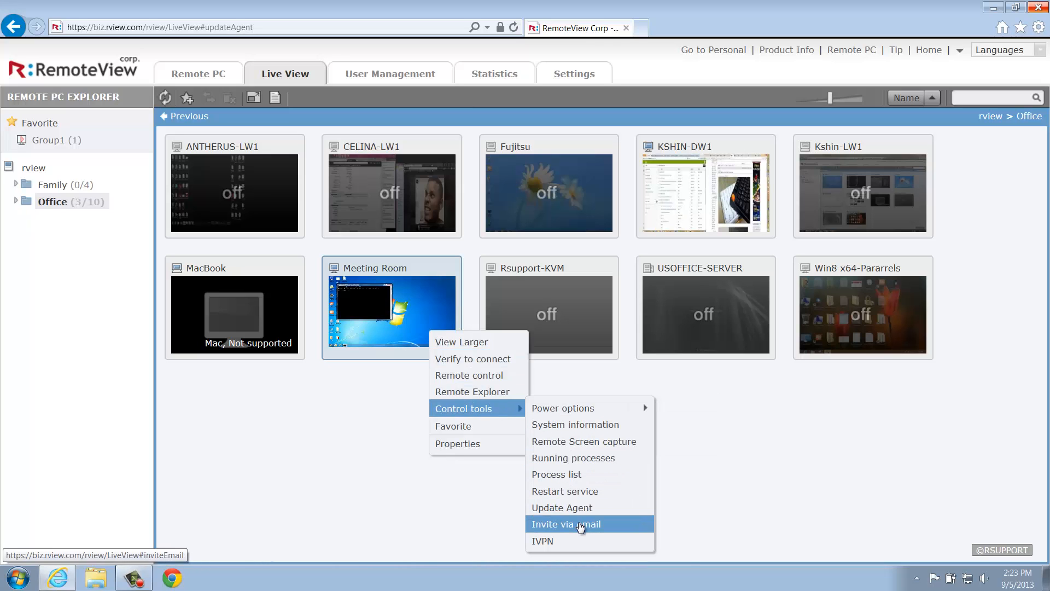
# Email an invitation to rview with note 'Join this remote session please!' and check Gmail.
pyautogui.click(565, 524)
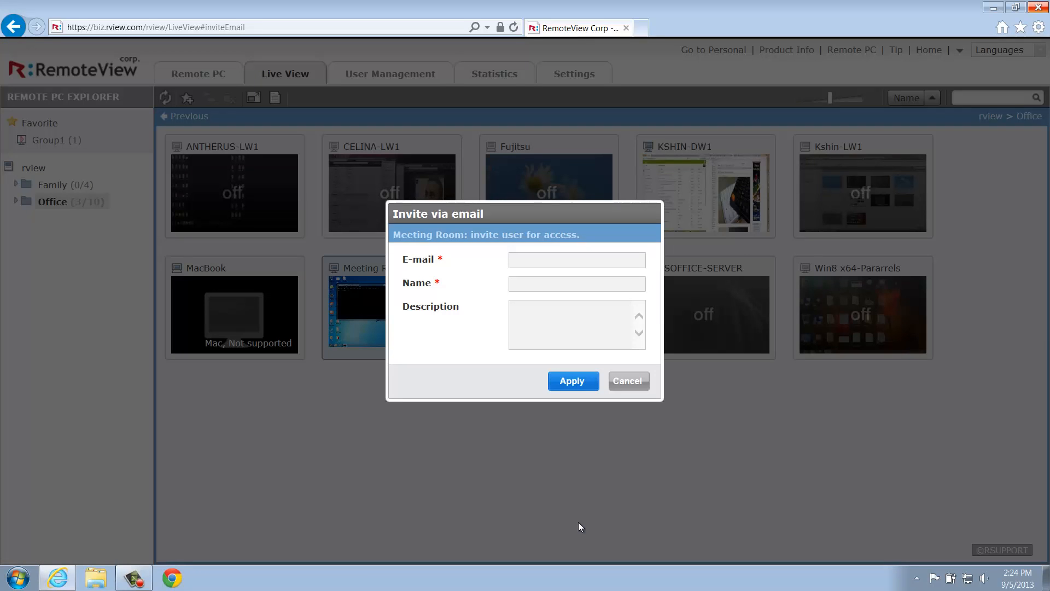
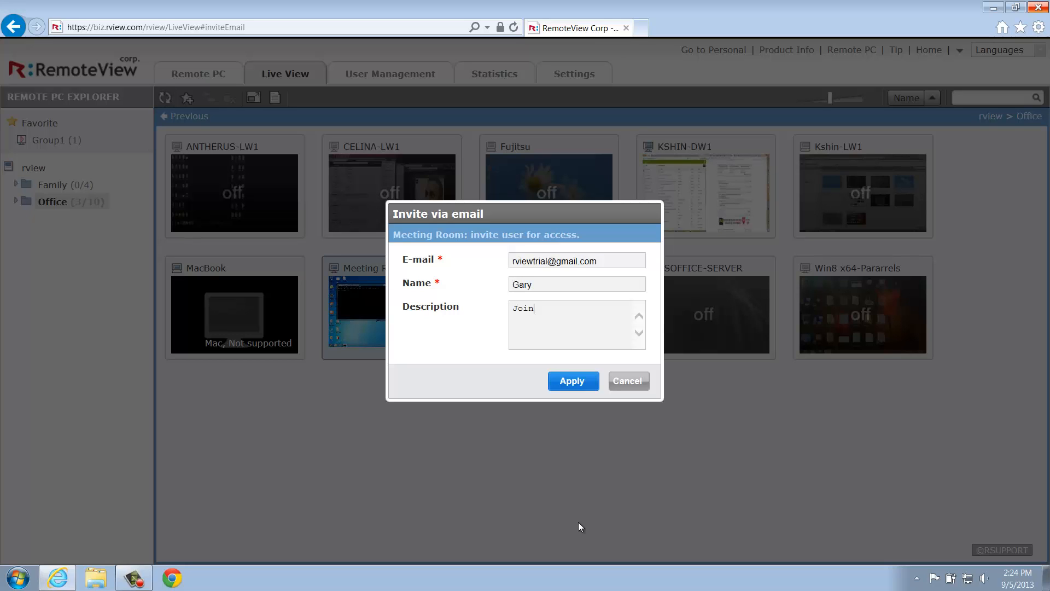
pyautogui.write('this remote session please!')
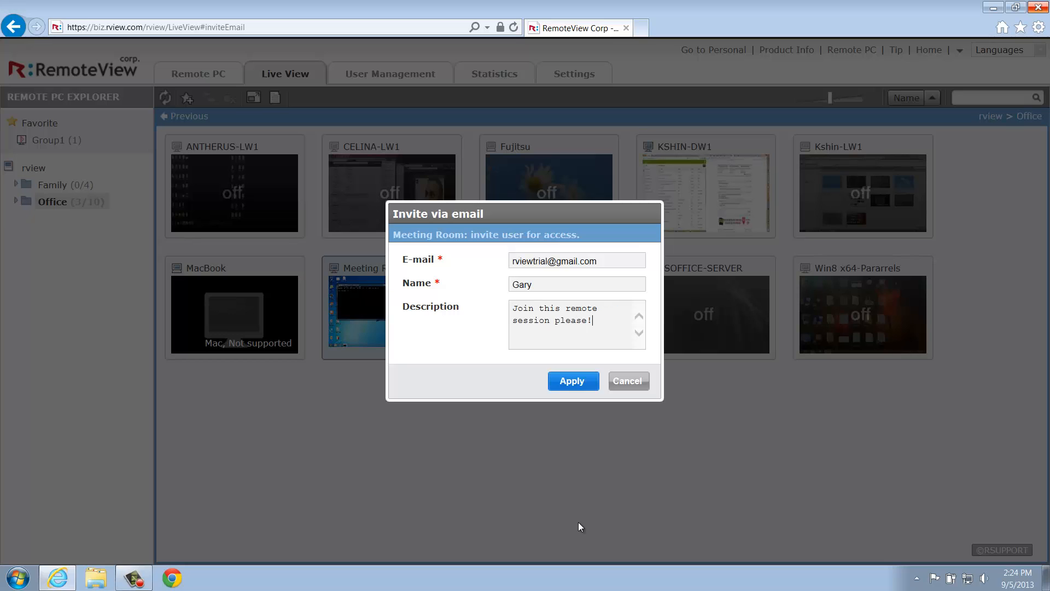
pyautogui.click(572, 381)
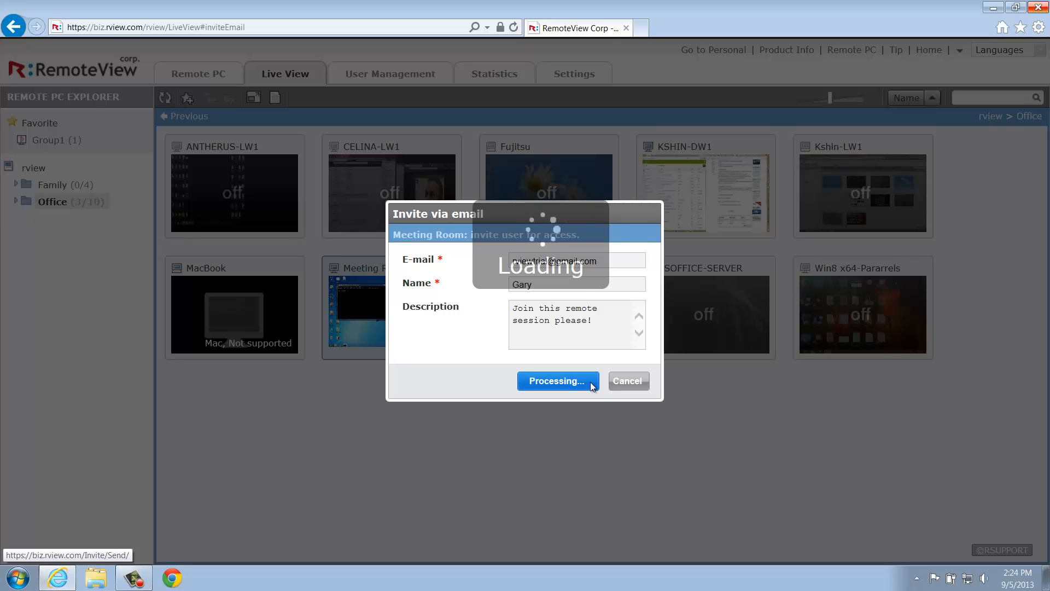
pyautogui.click(558, 381)
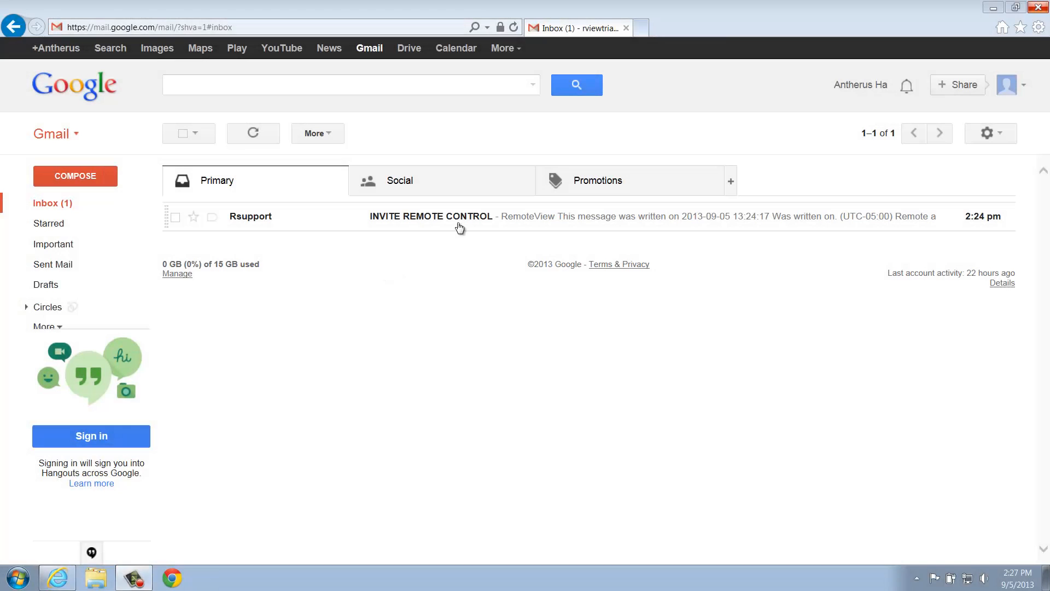
# Open the INVITE REMOTE CONTROL email and follow its remote connection page link.
pyautogui.click(431, 216)
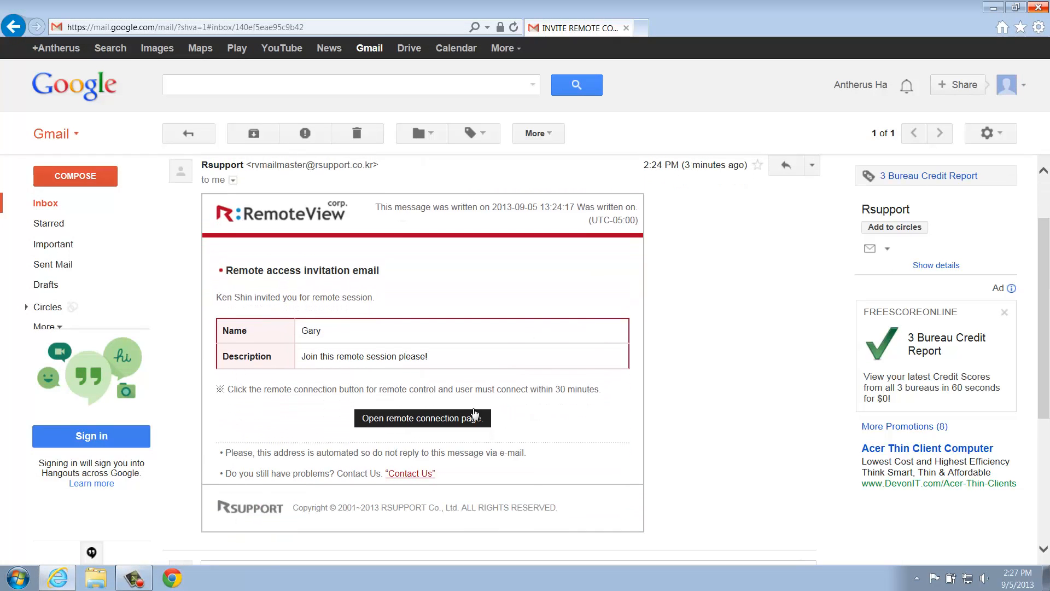
pyautogui.click(423, 417)
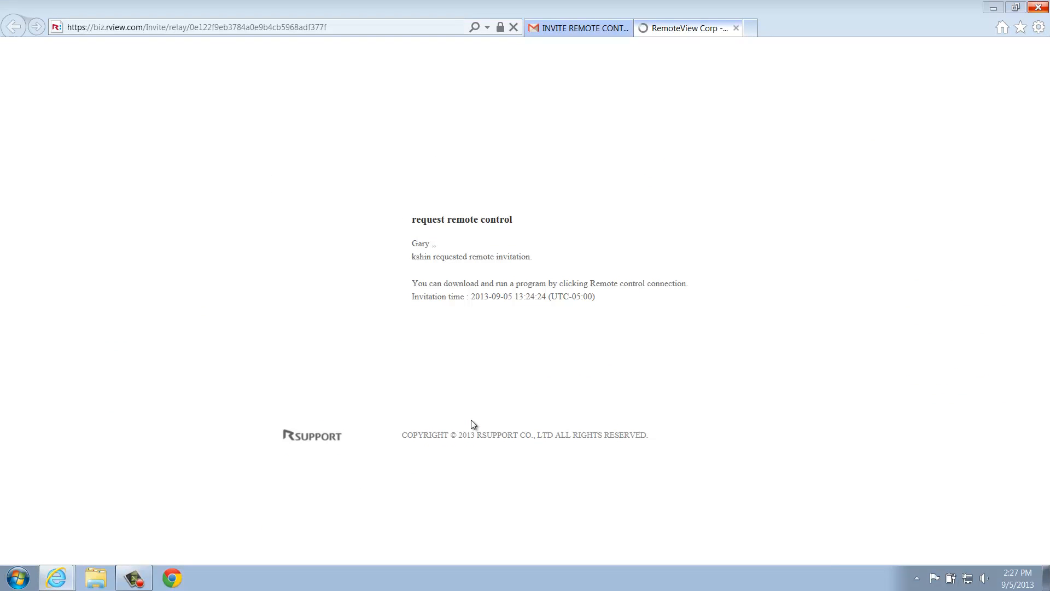
# Start Remote Access from the invitation page and return to Live View.
pyautogui.click(514, 26)
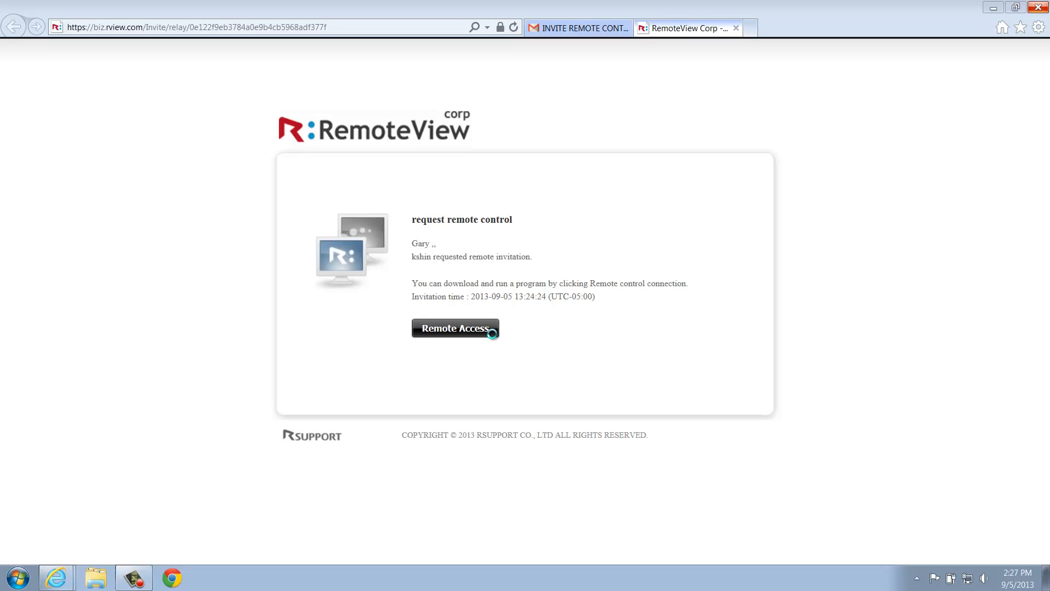
pyautogui.click(455, 328)
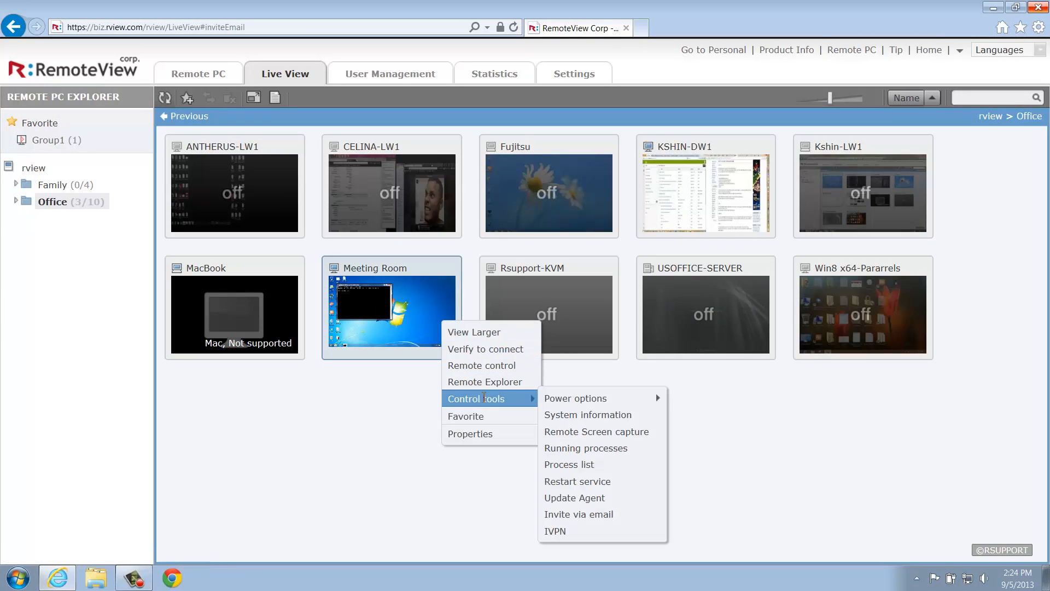
pyautogui.moveTo(569, 531)
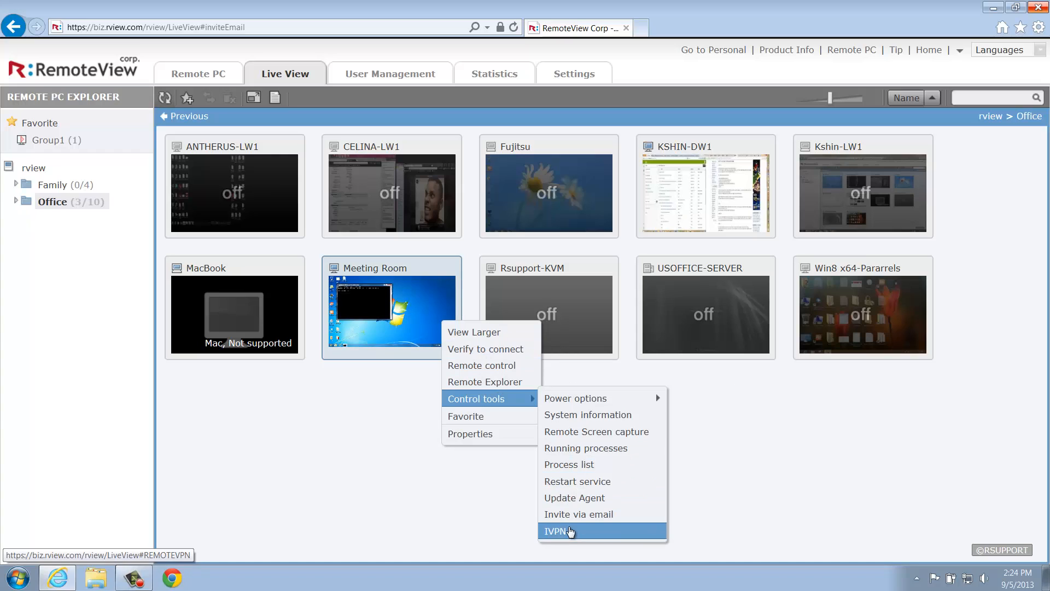
# Start an IVPN connection to the Meeting Room PC and authenticate with the password.
pyautogui.click(559, 530)
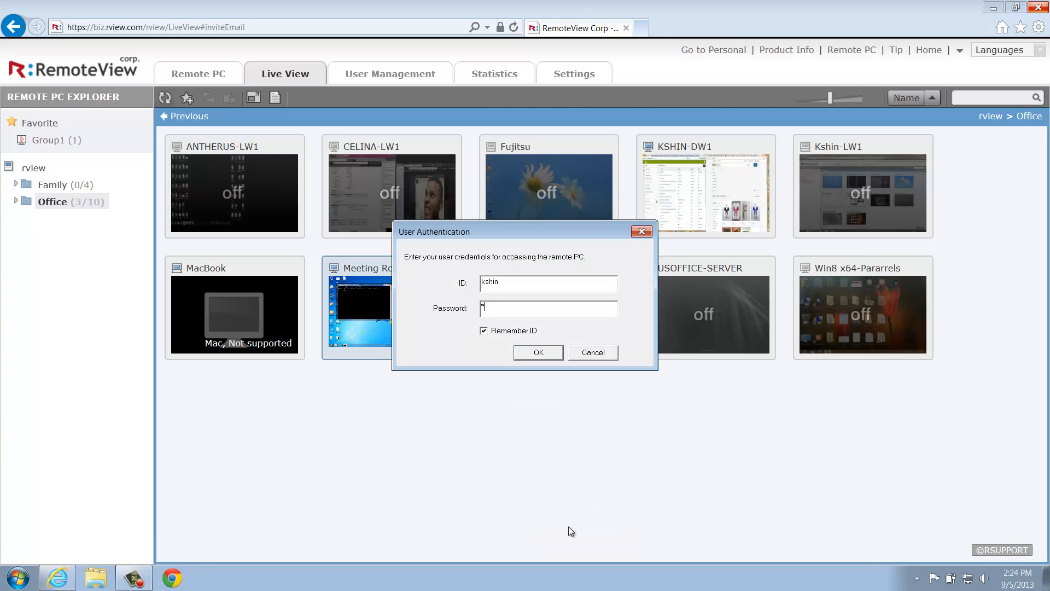
pyautogui.write('password')
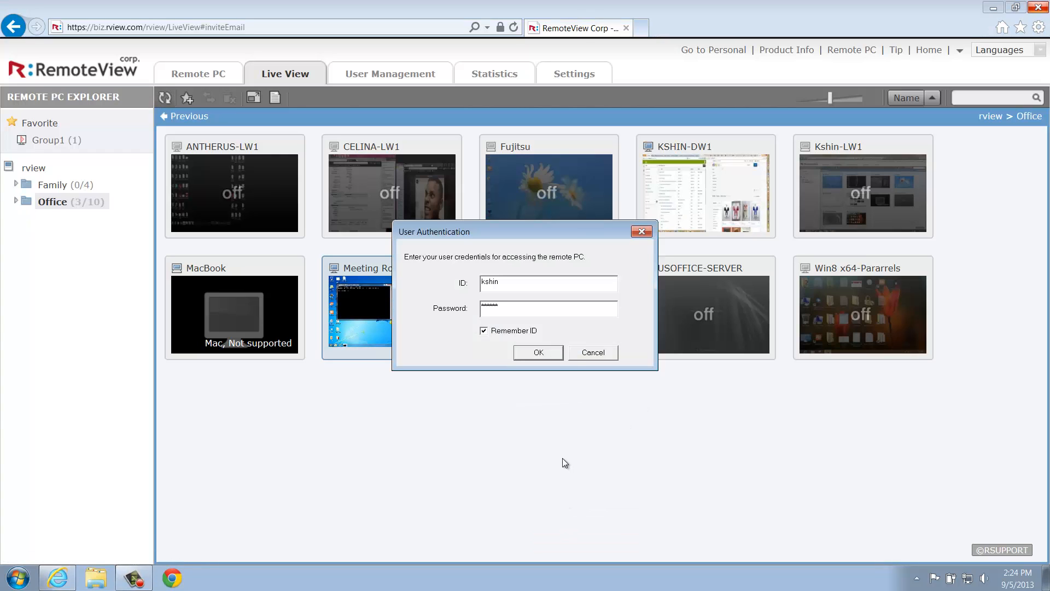
pyautogui.click(538, 352)
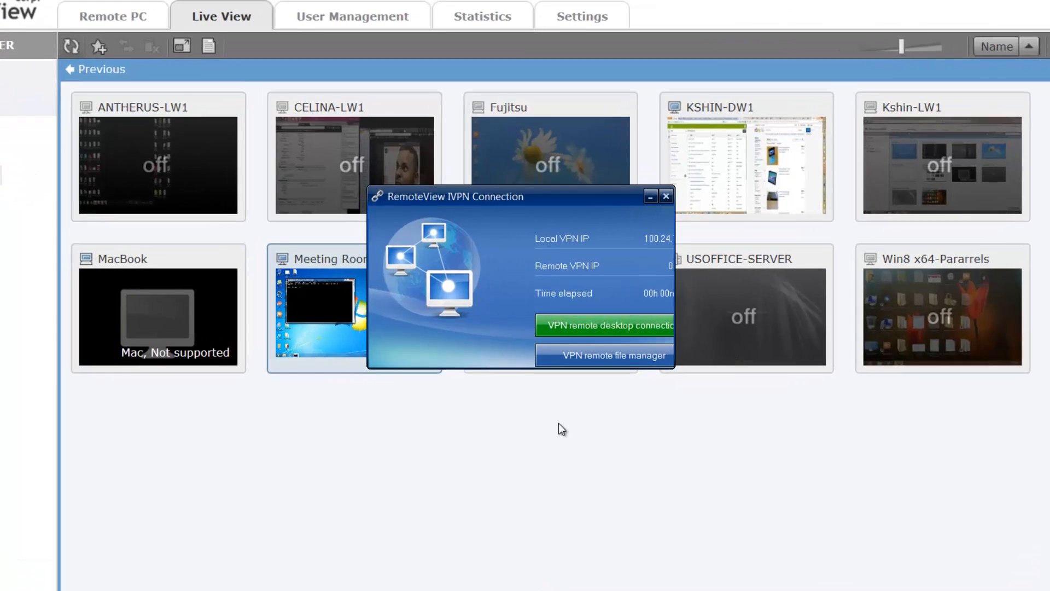
pyautogui.click(606, 326)
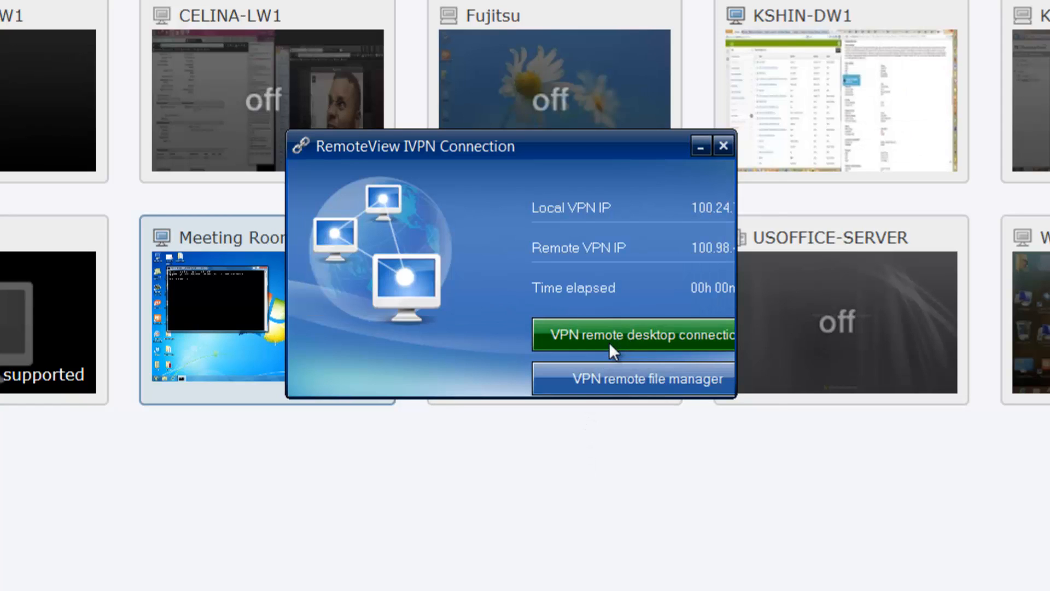
# Attempt a VPN remote desktop session and cancel the Windows Security credentials prompt.
pyautogui.click(633, 334)
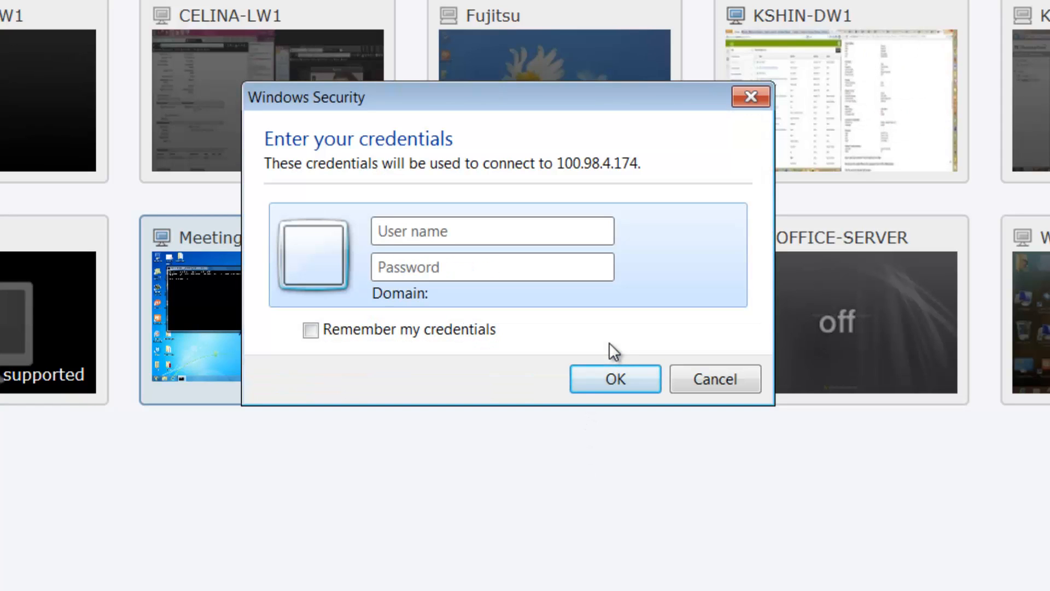
pyautogui.click(491, 231)
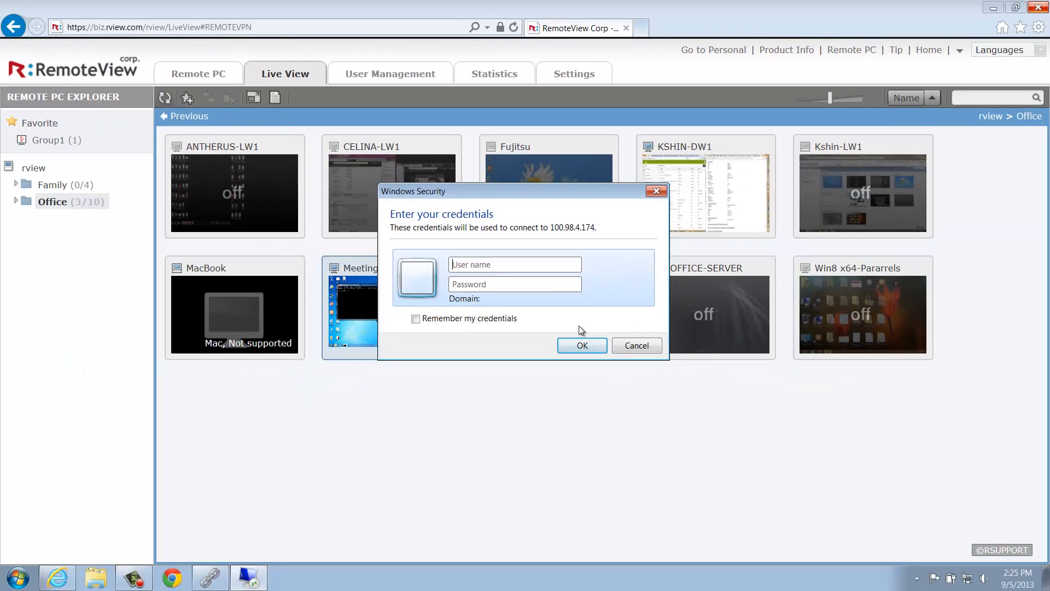
pyautogui.moveTo(636, 345)
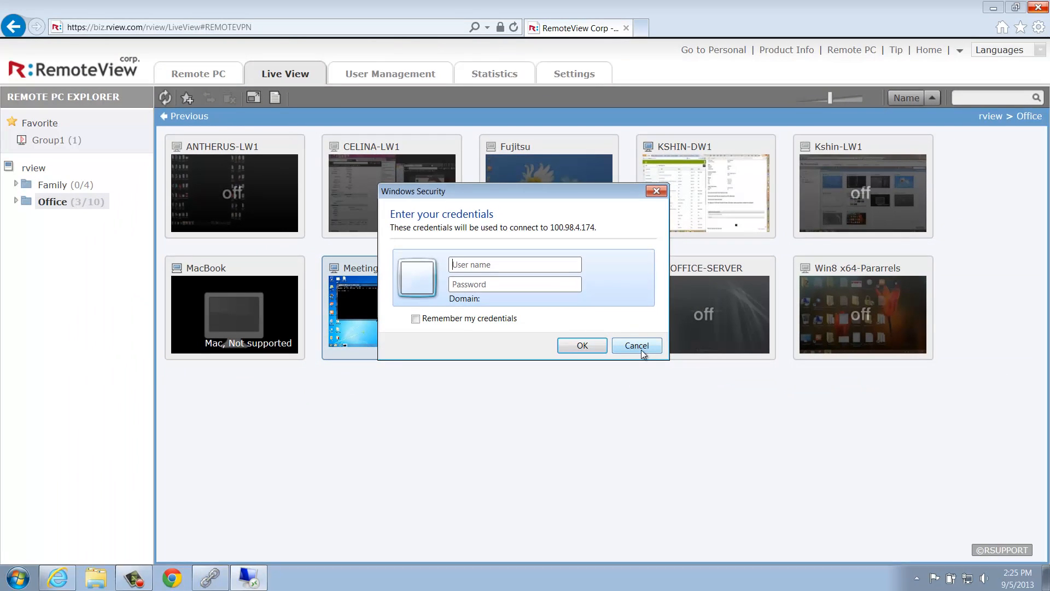
pyautogui.click(636, 344)
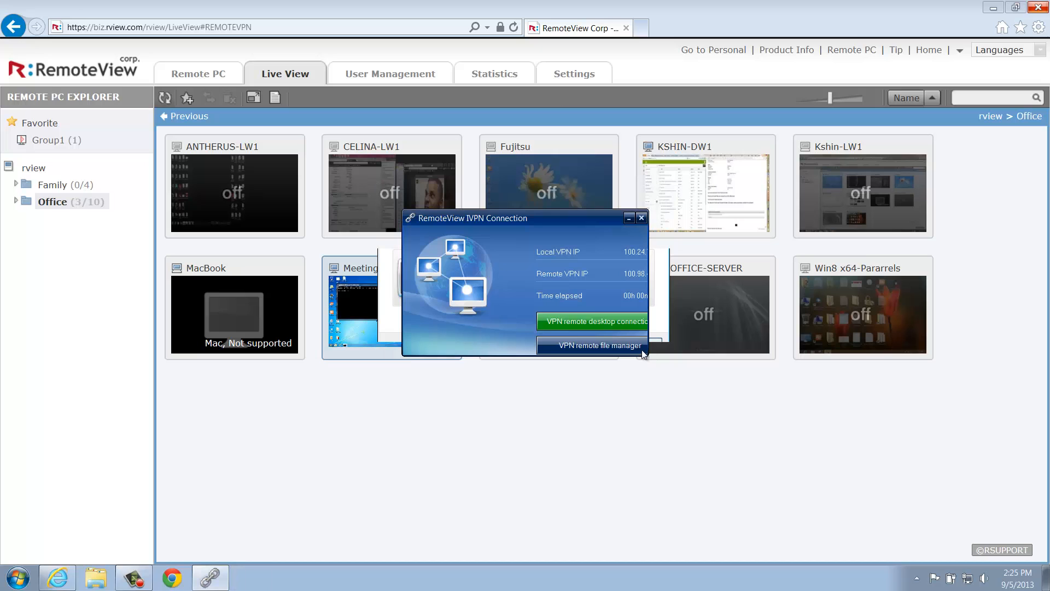
# Close the IVPN connection window and confirm ending the VPN.
pyautogui.click(640, 218)
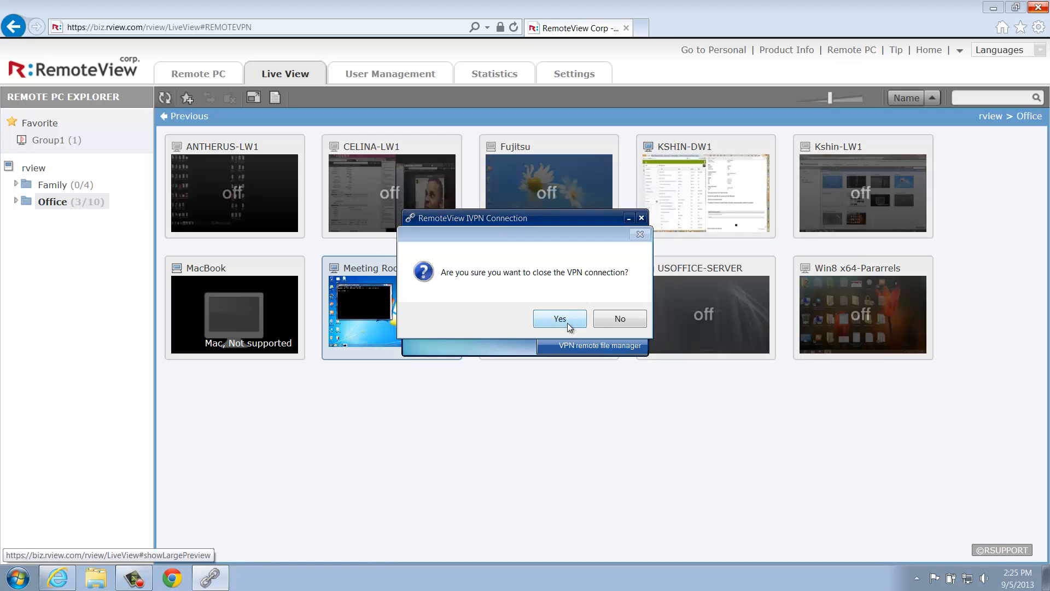
pyautogui.click(559, 318)
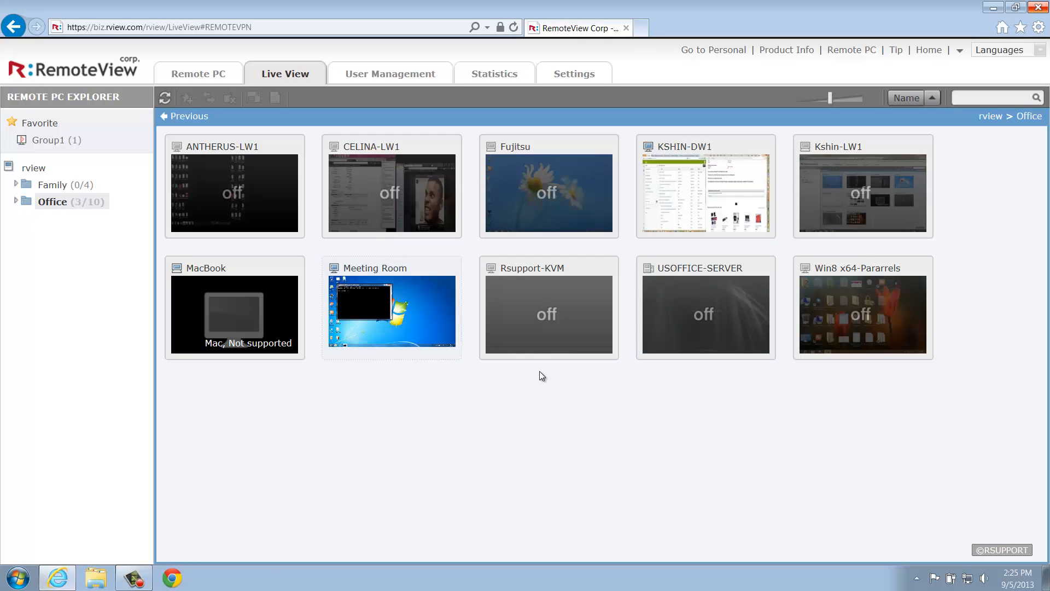